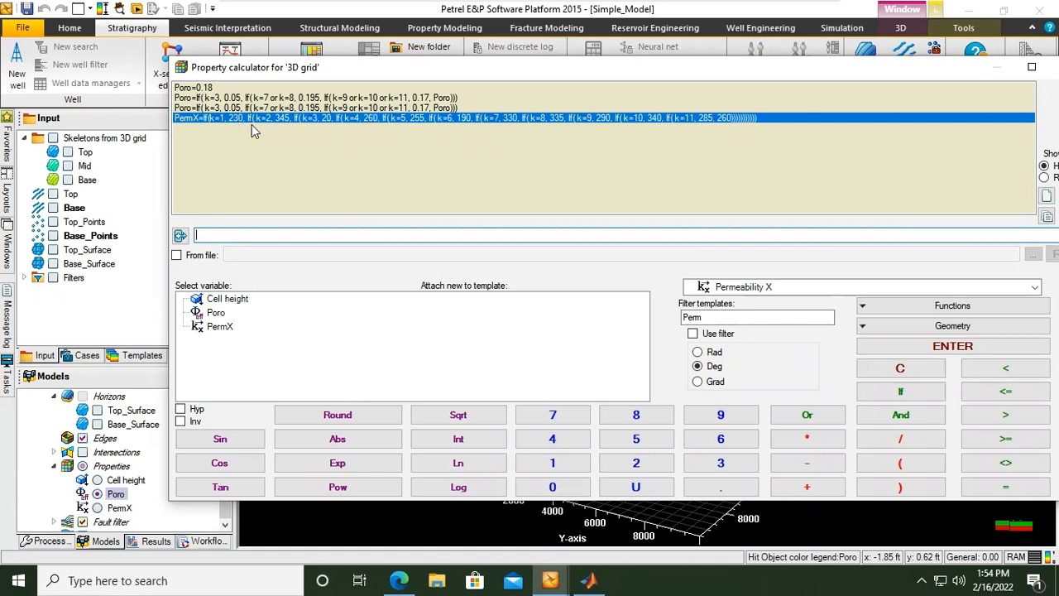
mouse_move(242, 134)
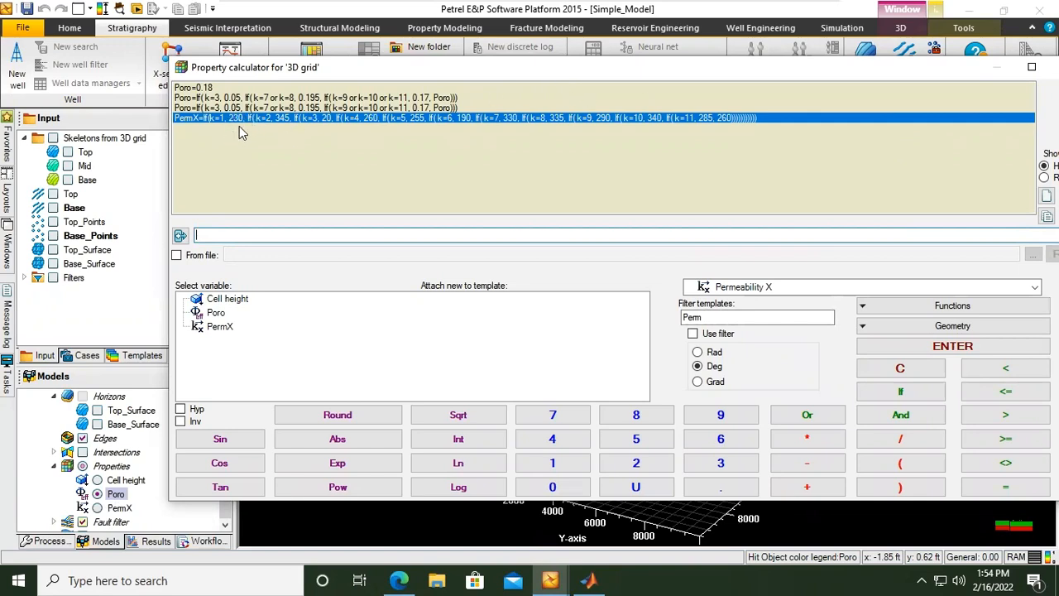
mouse_move(200, 134)
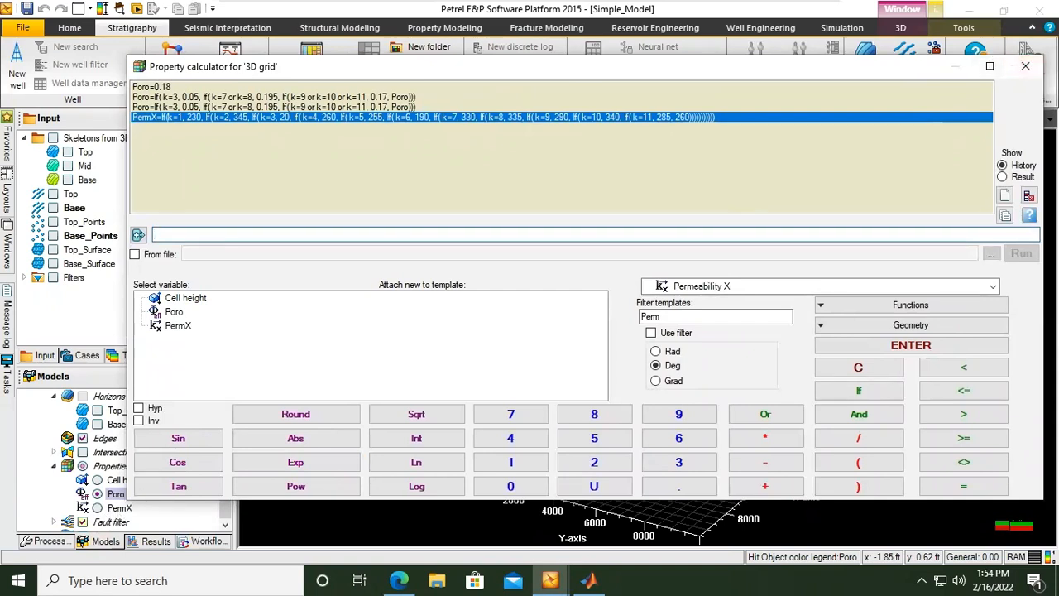
- Close the calculator, display PermX on the orbited grid and show its colour legend
left_click(1025, 66)
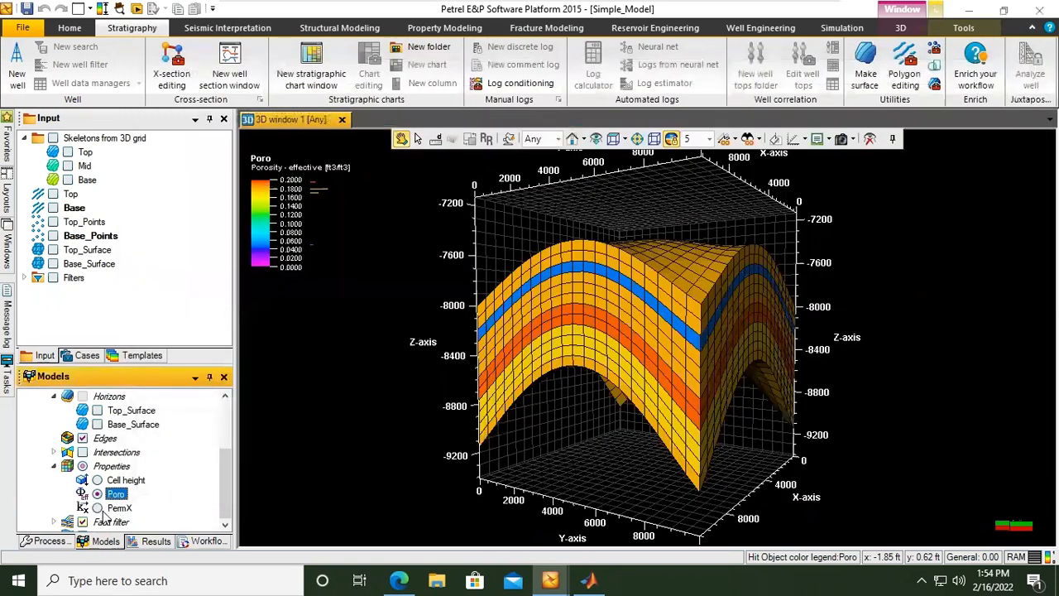
left_click(96, 507)
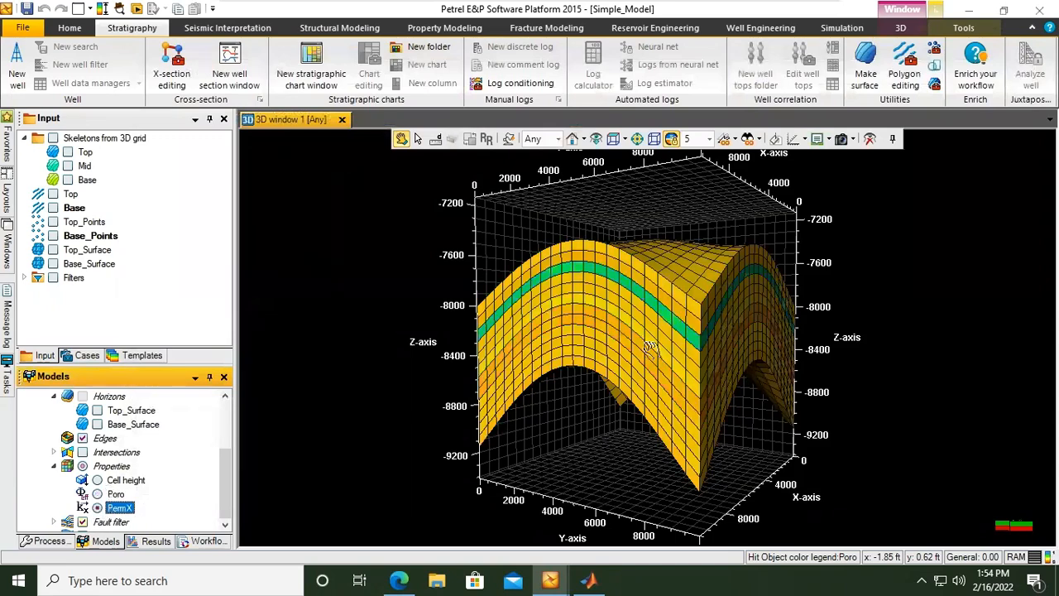
left_click_drag(649, 345, 579, 319)
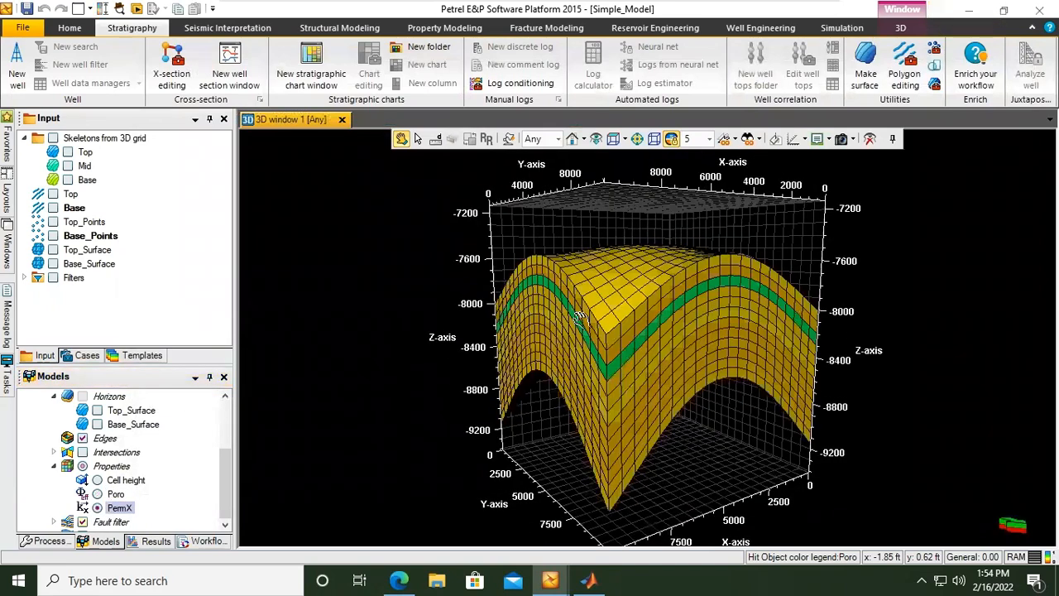
left_click_drag(579, 319, 405, 439)
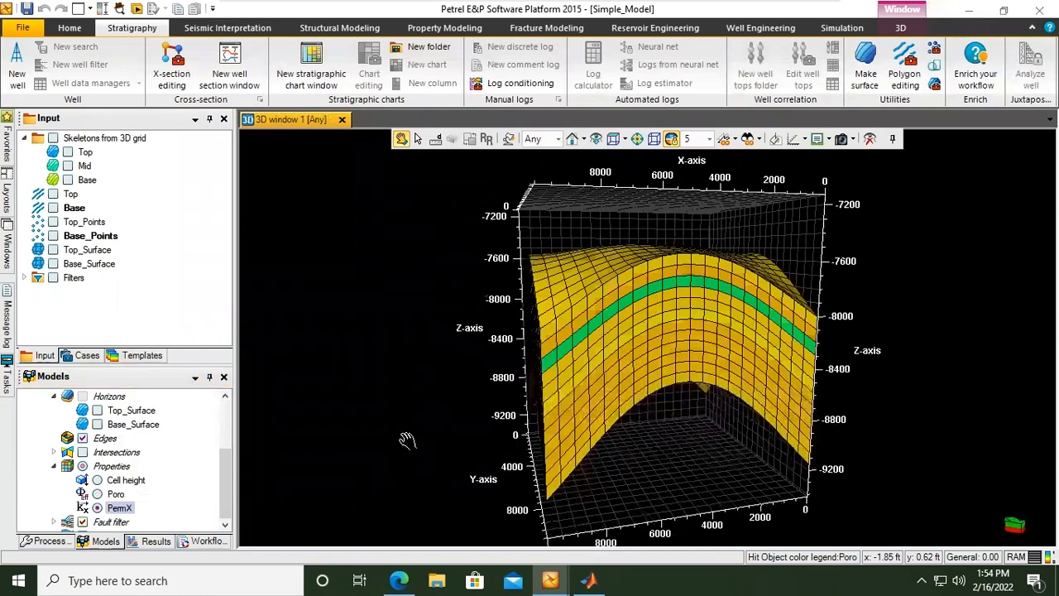
right_click(120, 507)
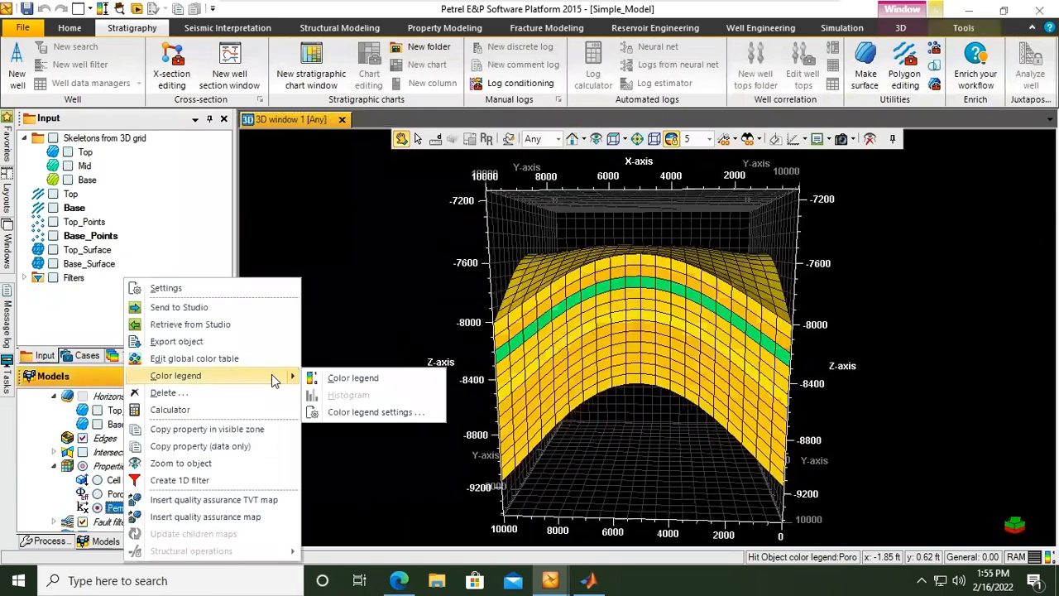
left_click(352, 378)
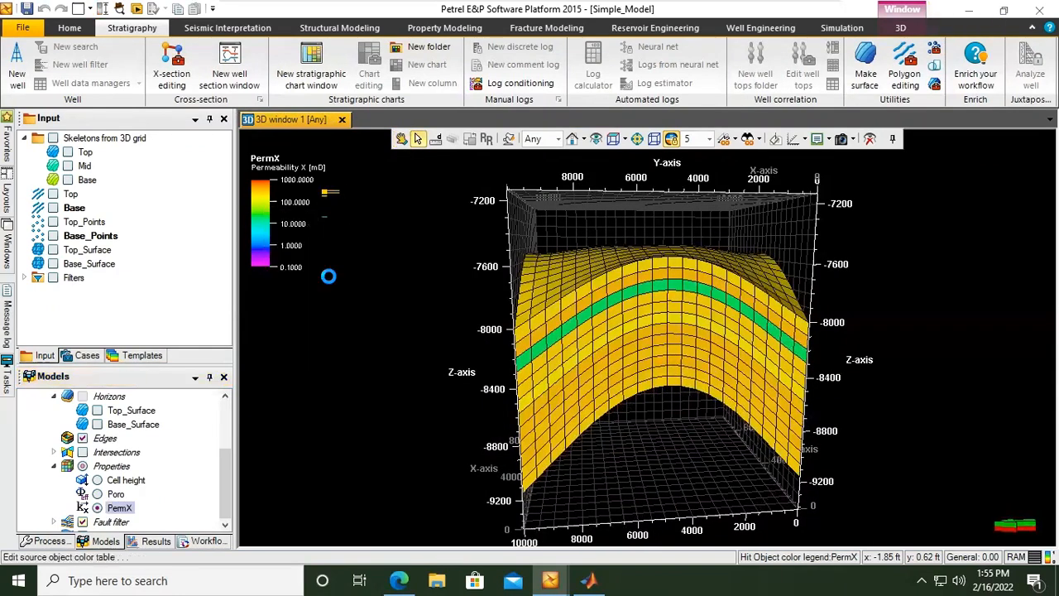
- Set the PermX colour table limits to minimum 20 and maximum 350
double_click(119, 507)
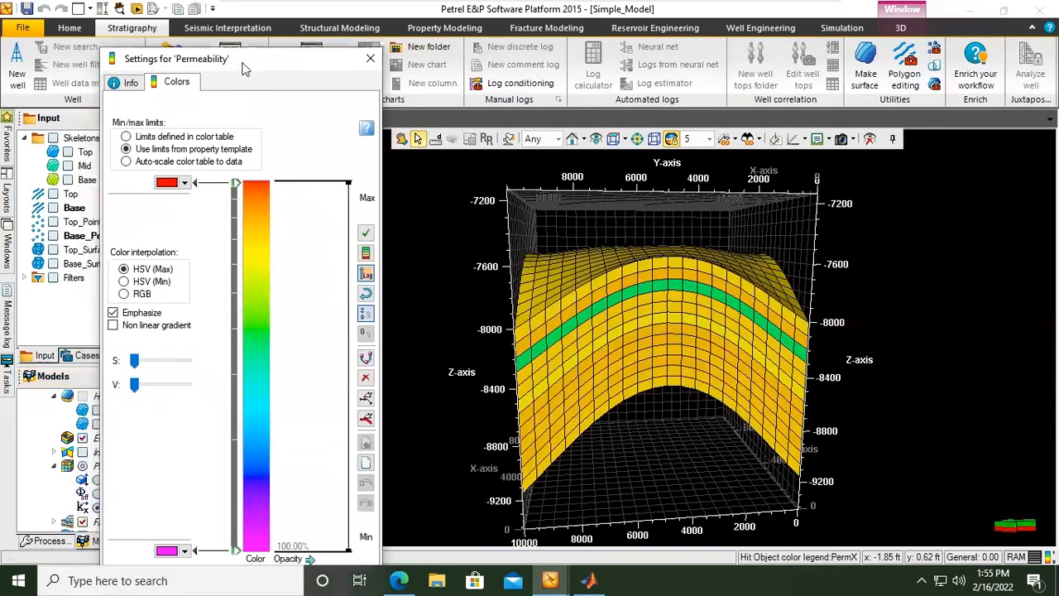
mouse_move(149, 240)
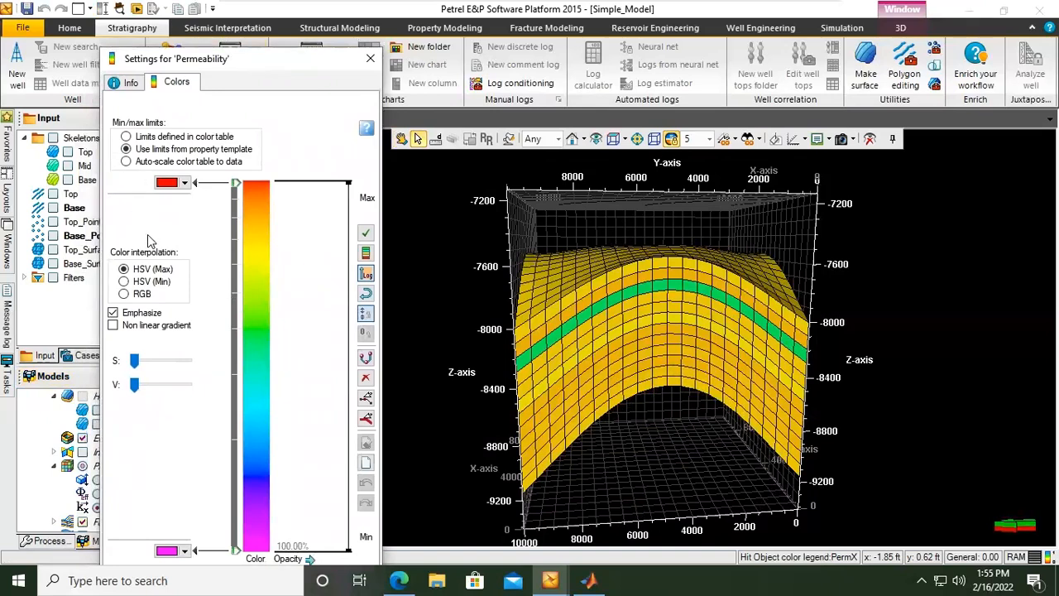
left_click(126, 136)
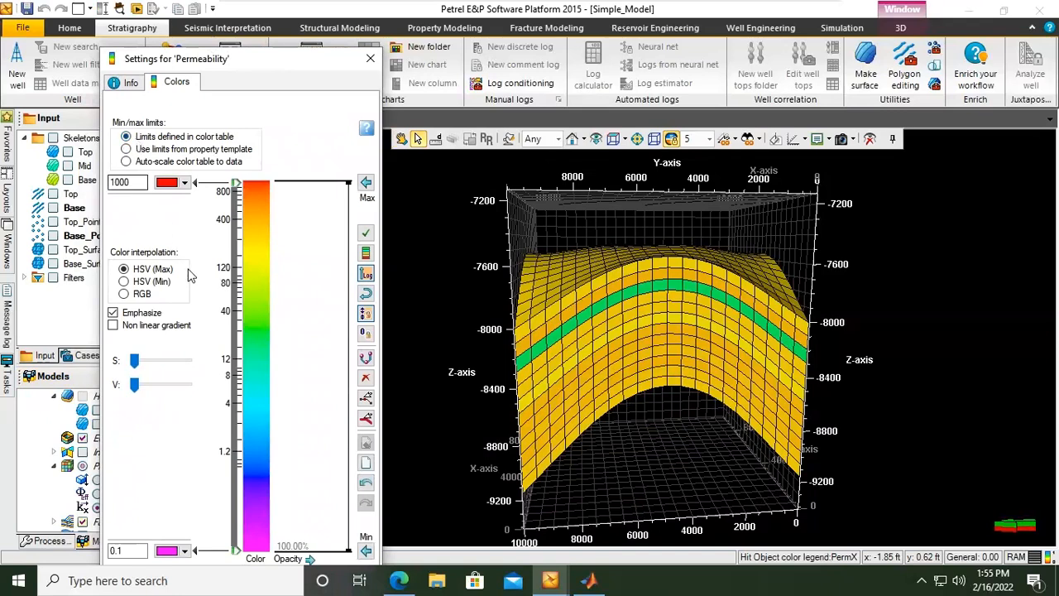
left_click(128, 550)
type("20")
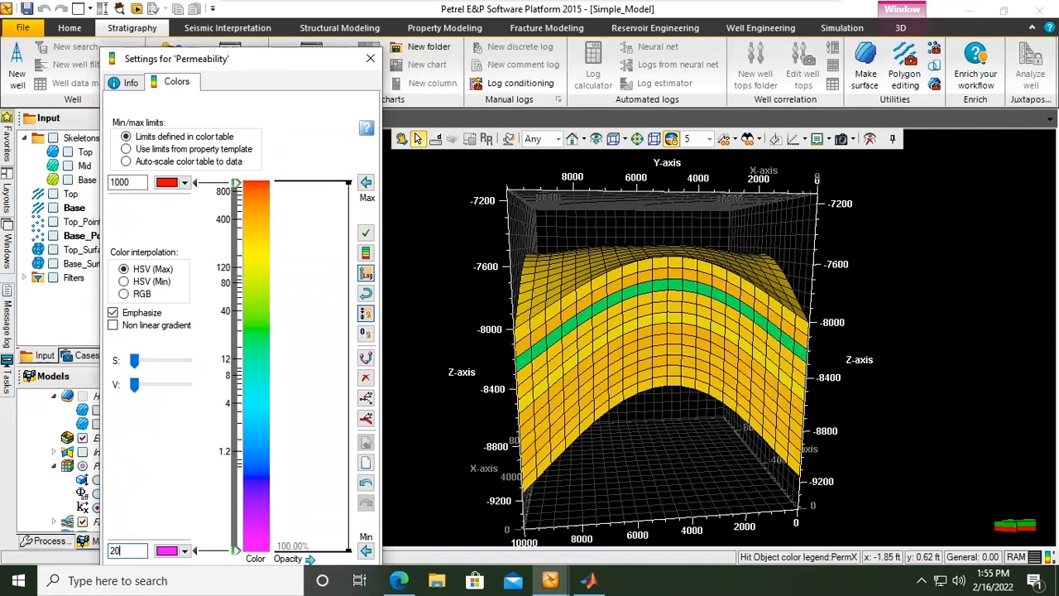
left_click(120, 182)
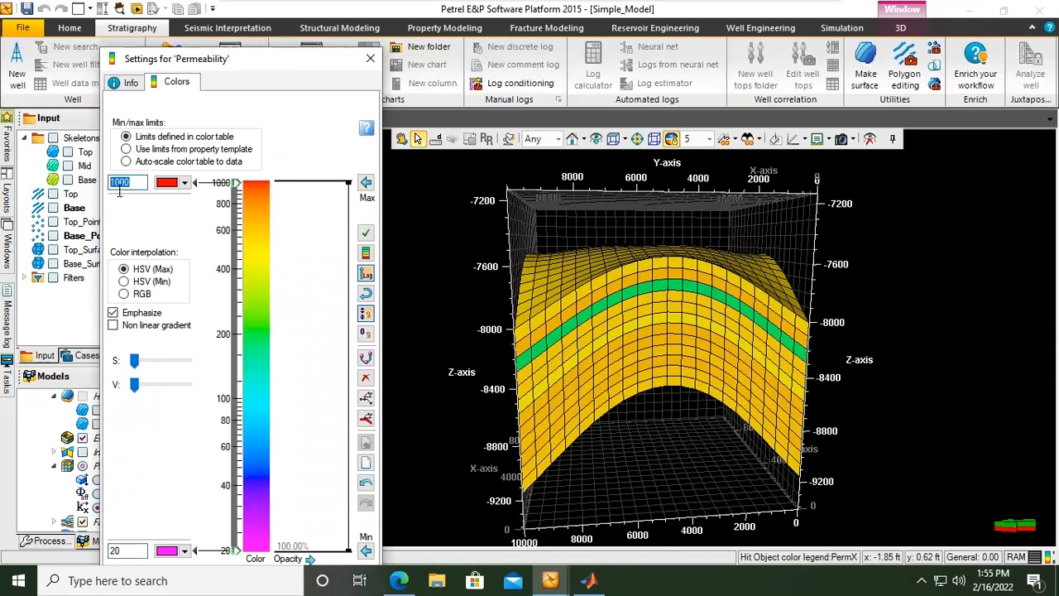
type("350")
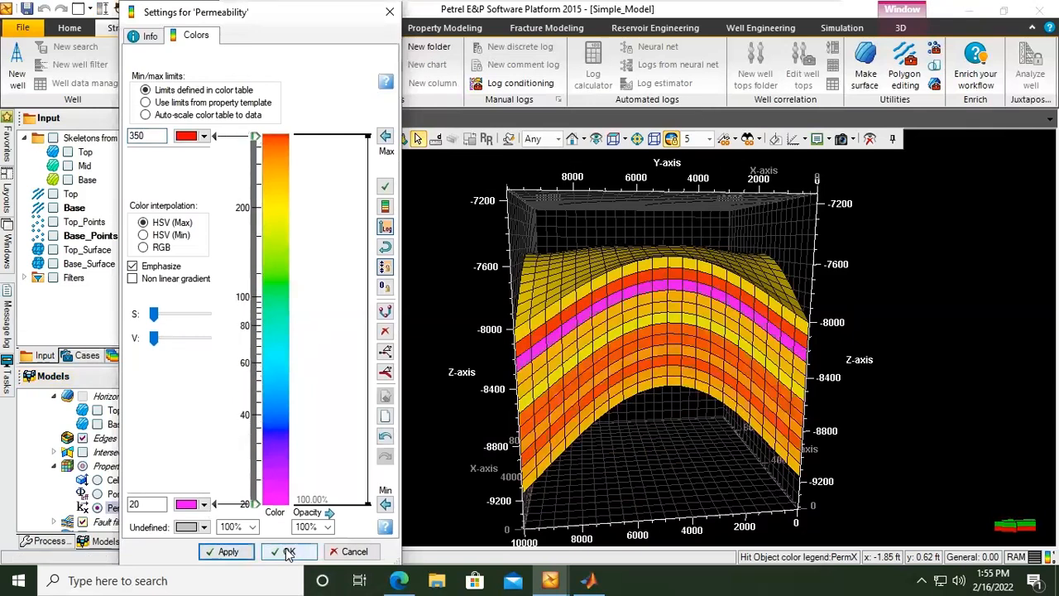
left_click(288, 551)
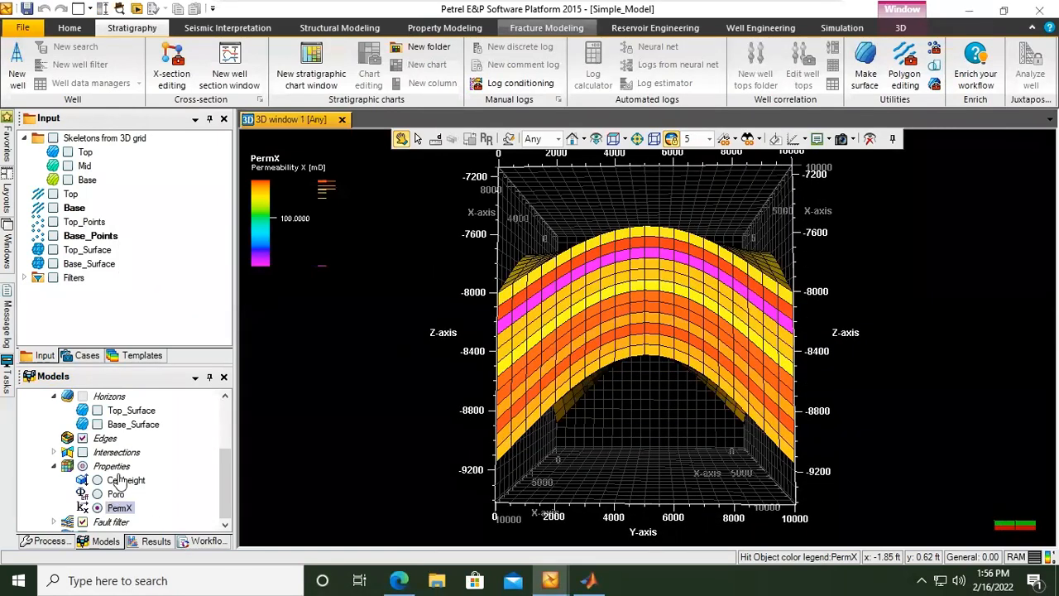
- In the grid's property calculator, compute PermY=PermX with the Permeability Y template
left_click(112, 465)
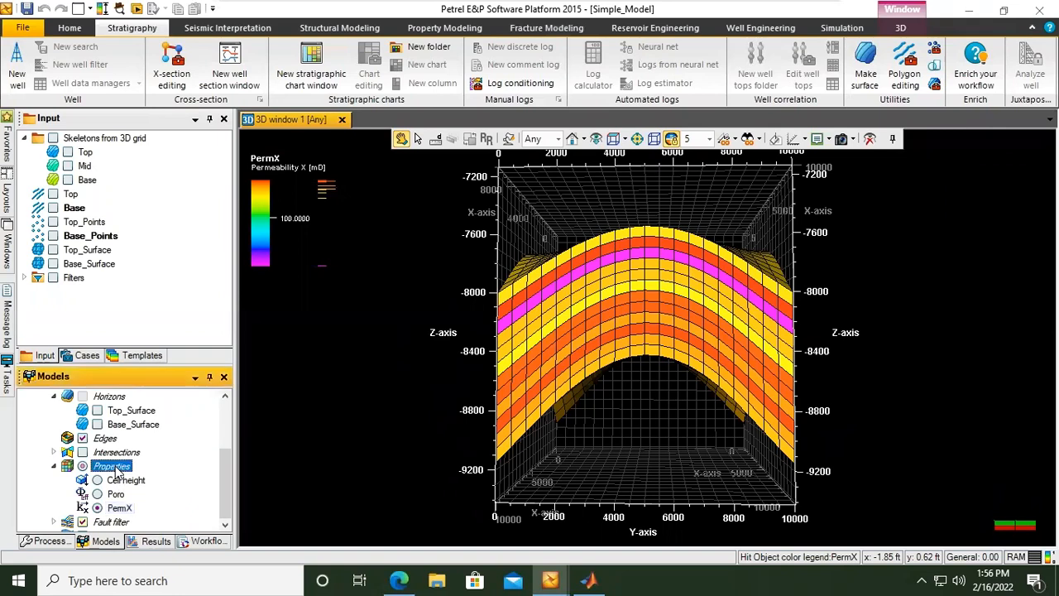
right_click(111, 465)
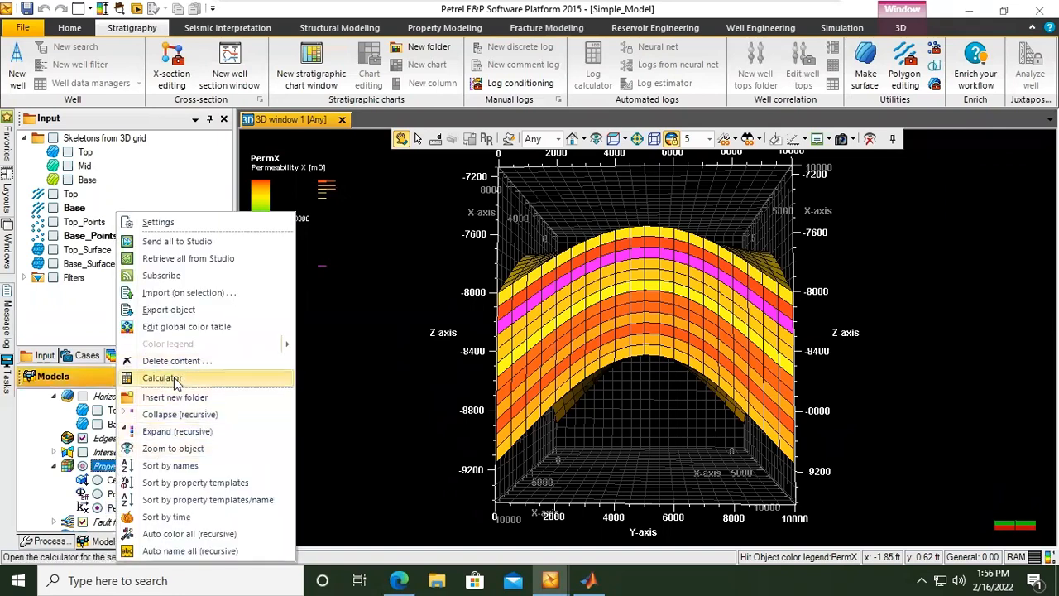
left_click(162, 377)
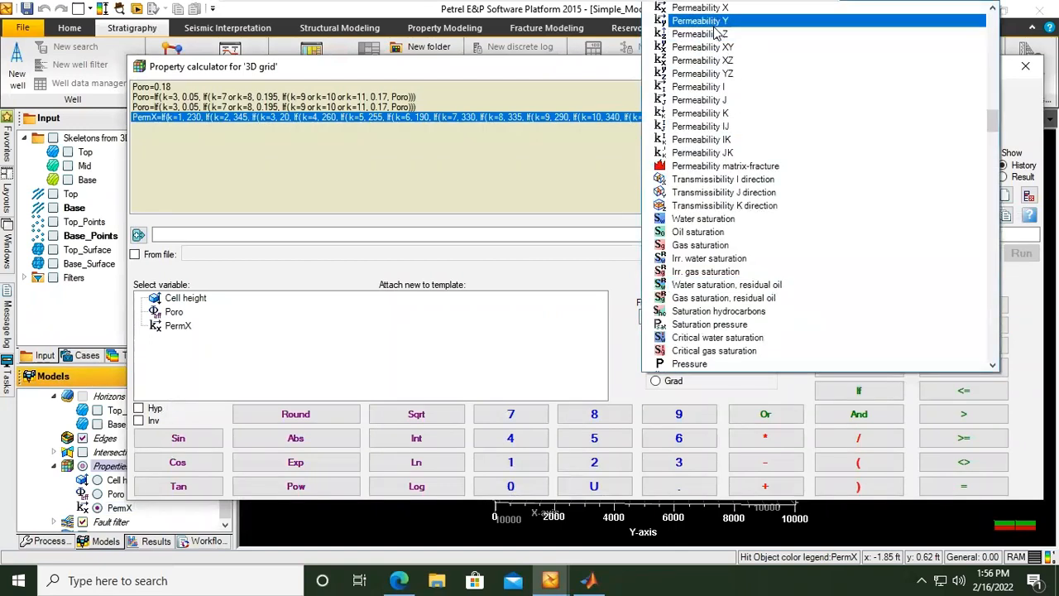
left_click(700, 33)
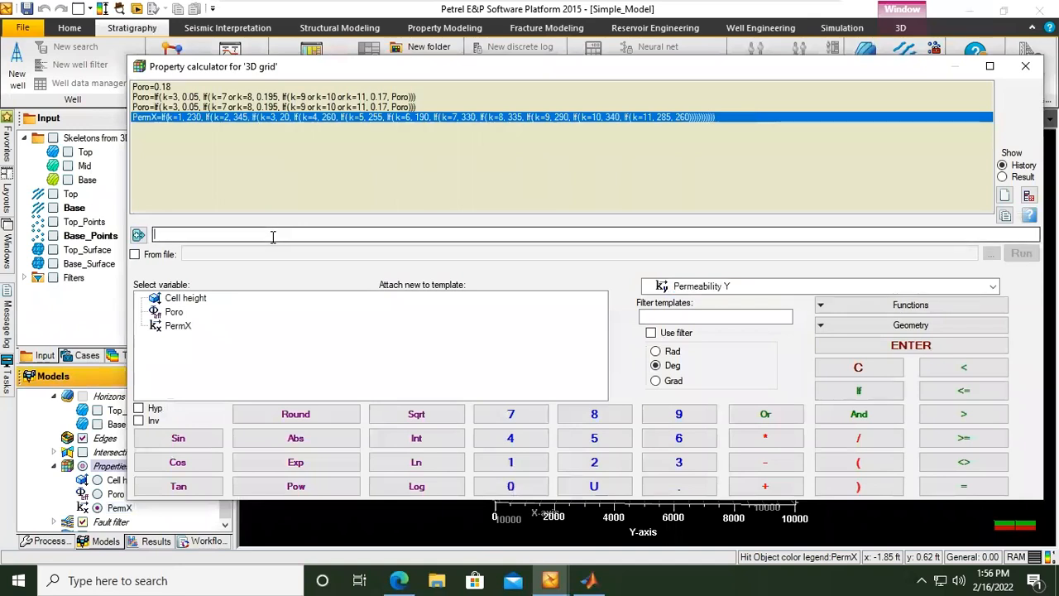
type("PermY")
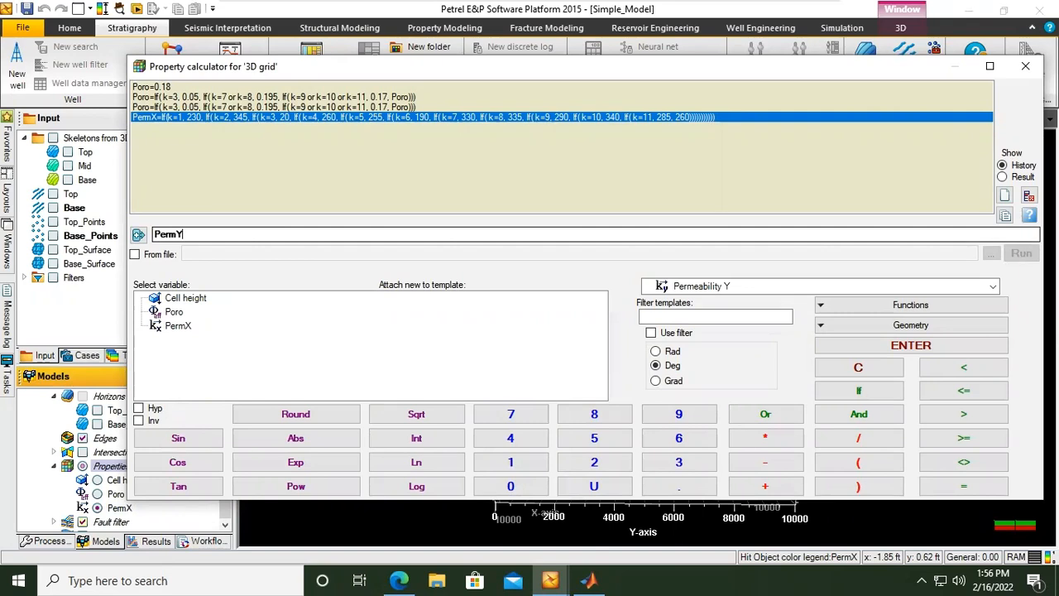
type("=")
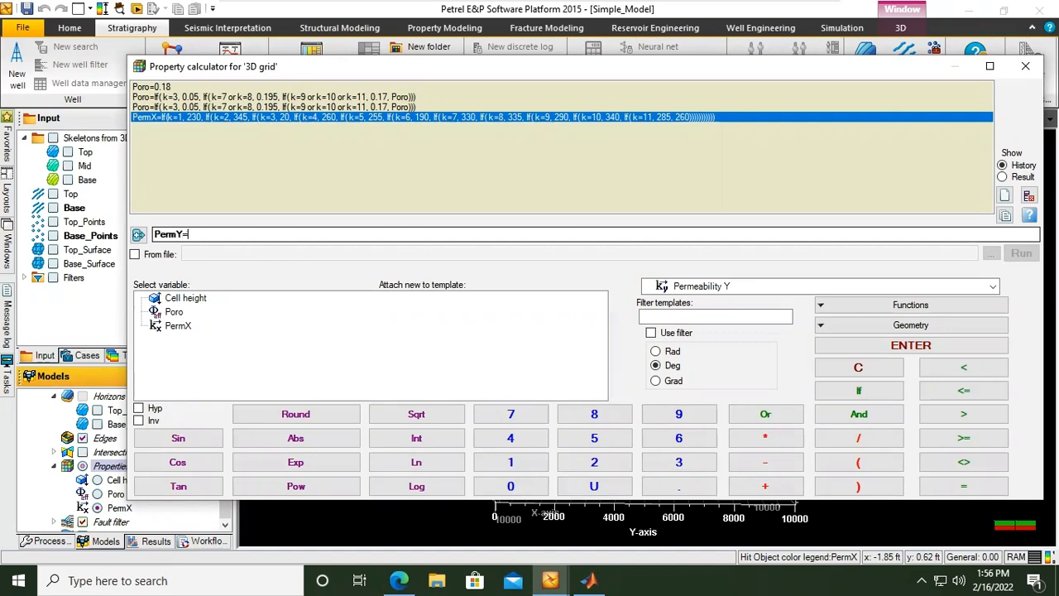
type("Perm")
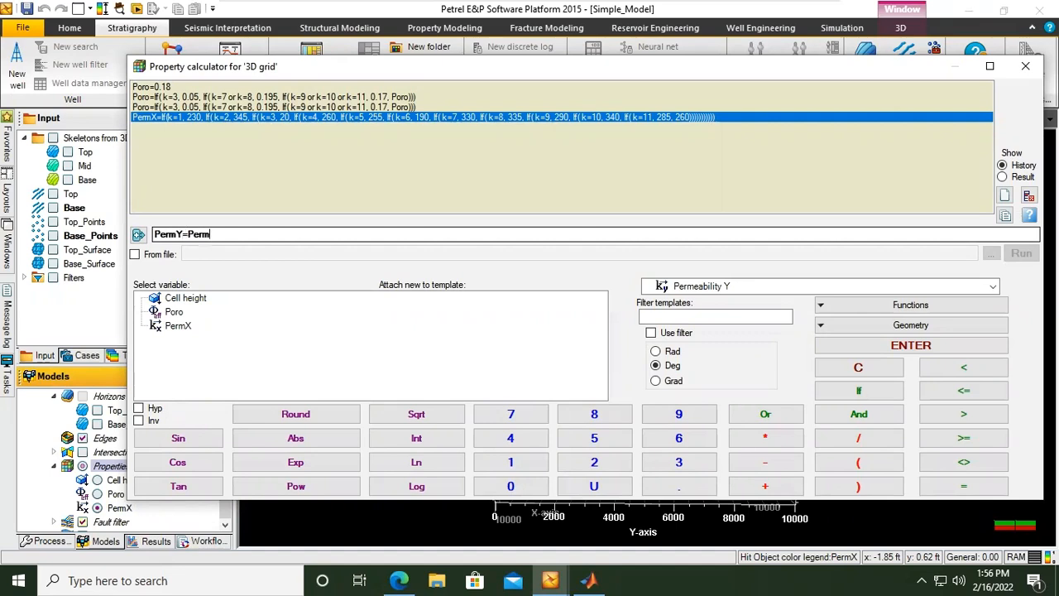
type("X")
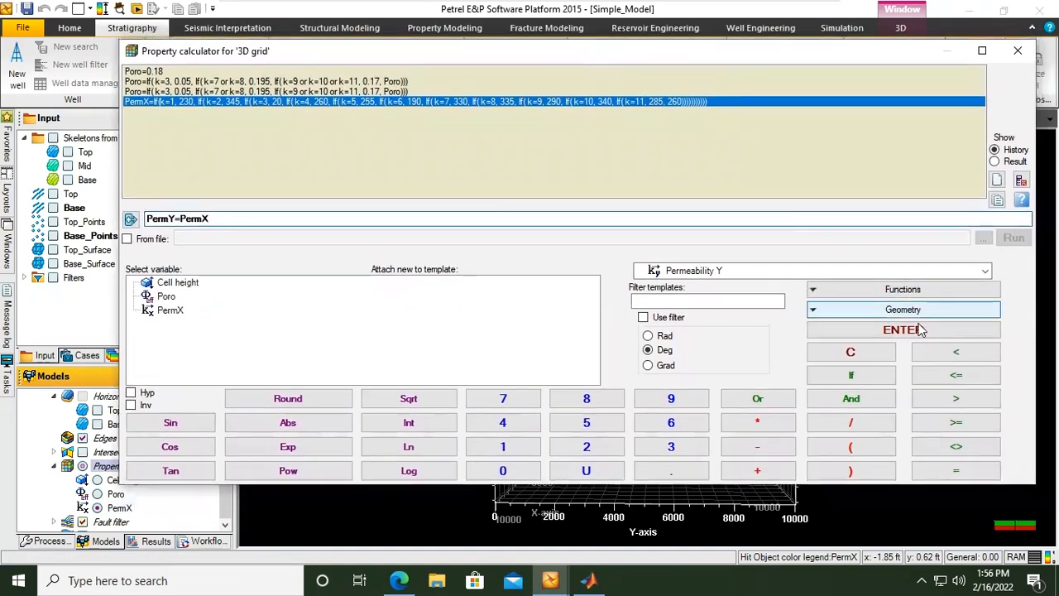
left_click(903, 329)
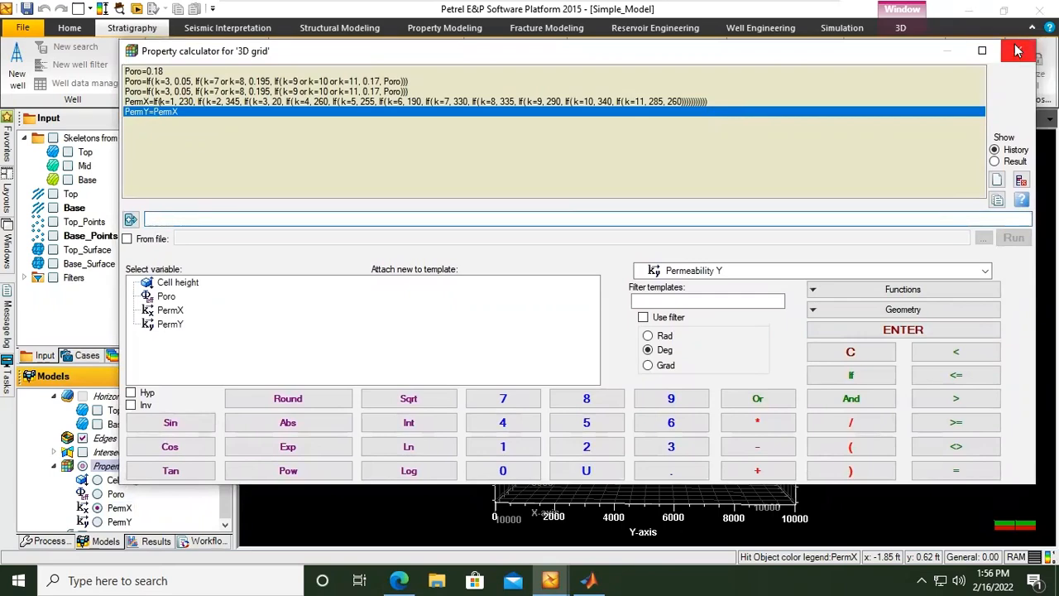
left_click(1017, 51)
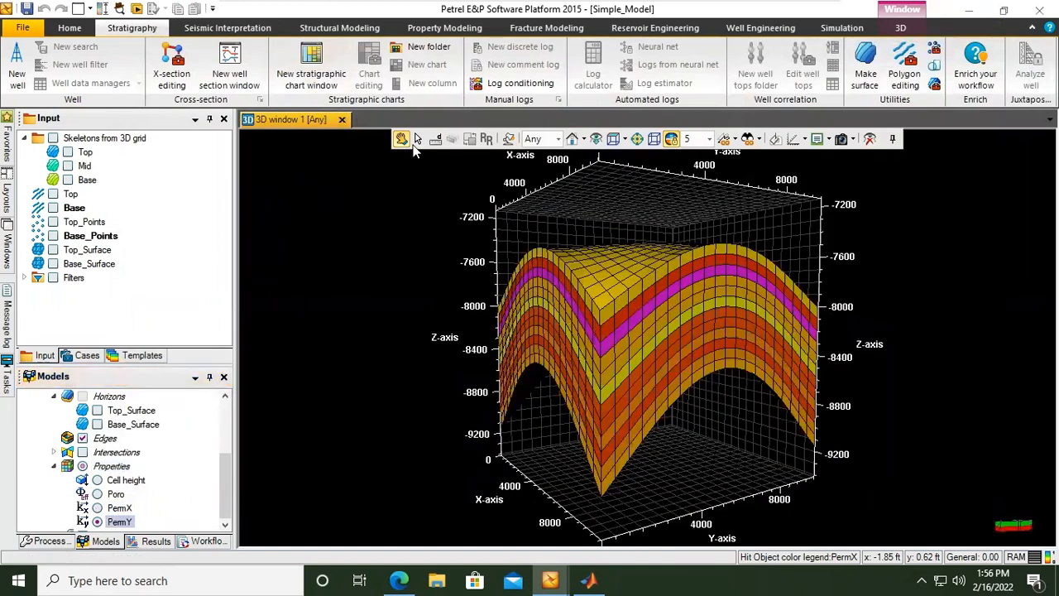
right_click(674, 315)
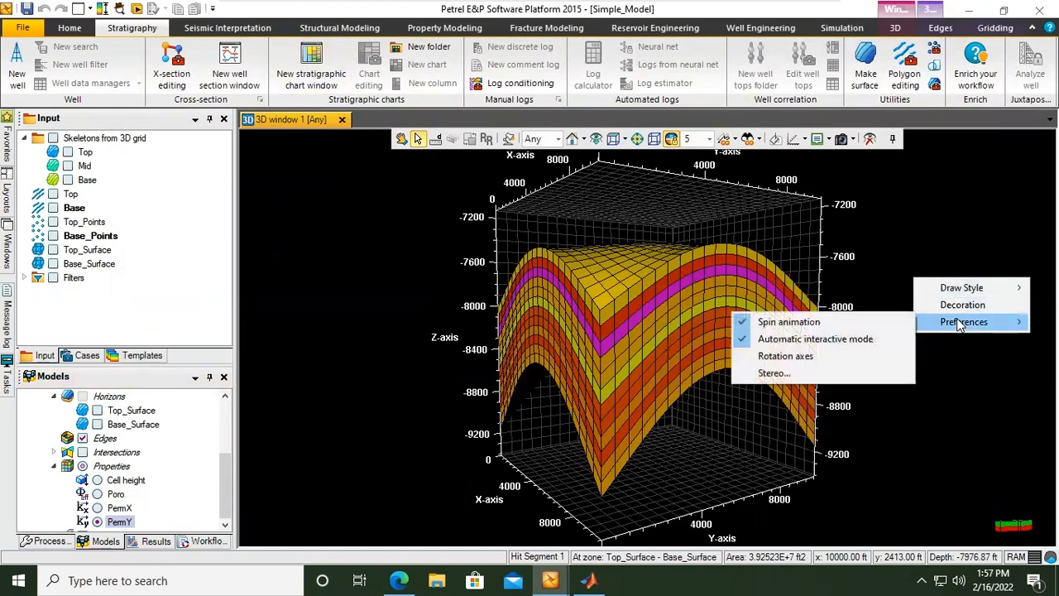
mouse_move(836, 322)
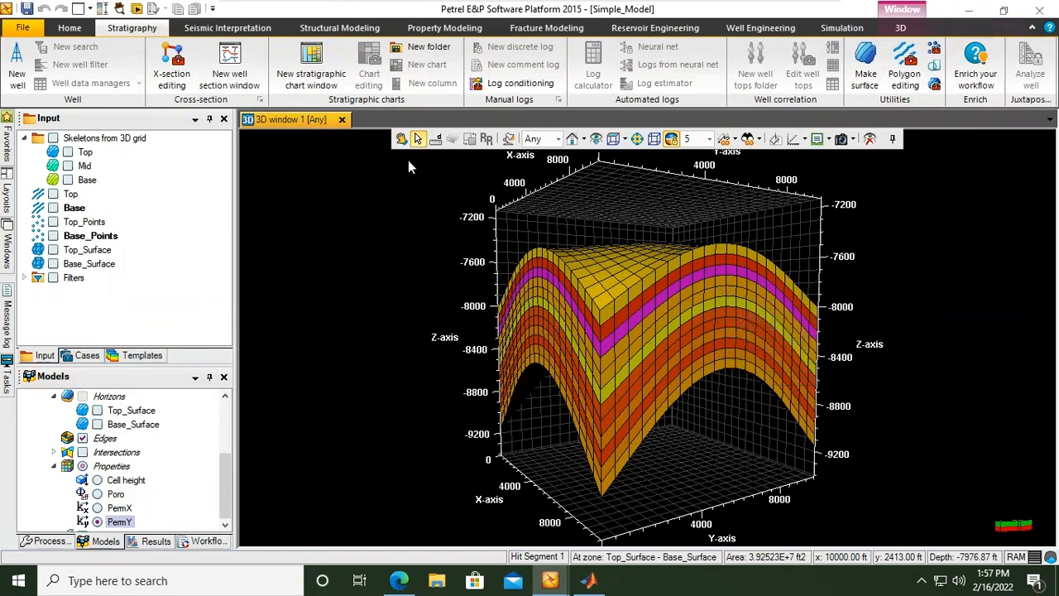
mouse_move(404, 139)
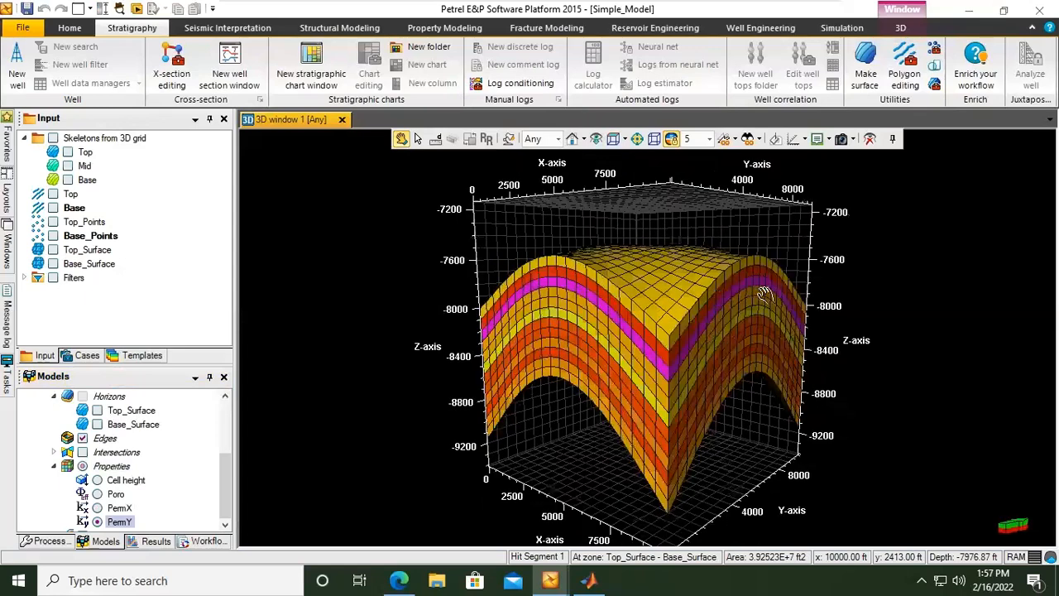
left_click_drag(762, 294, 530, 315)
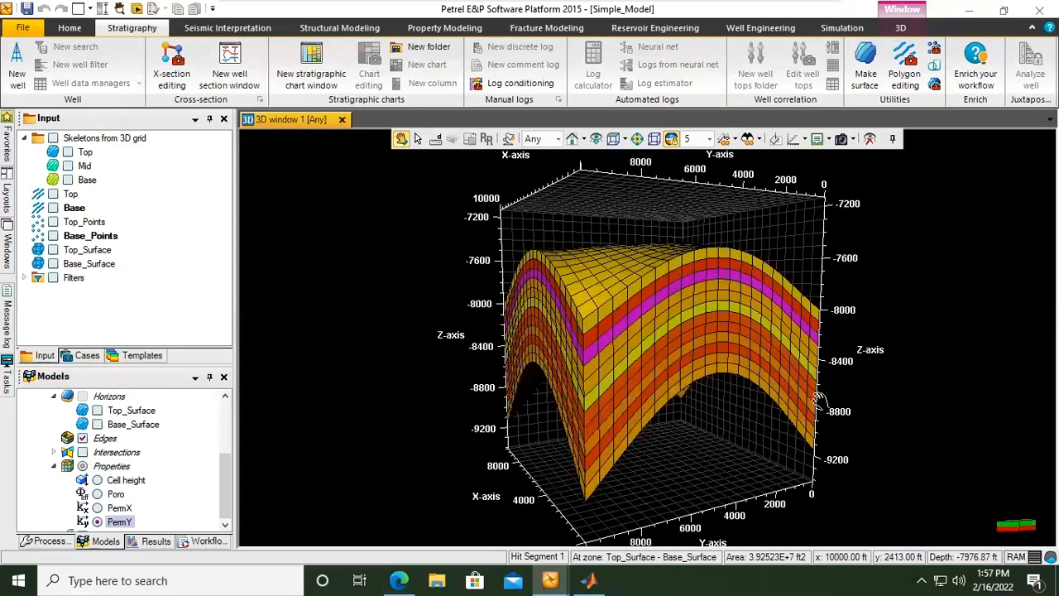
right_click(819, 406)
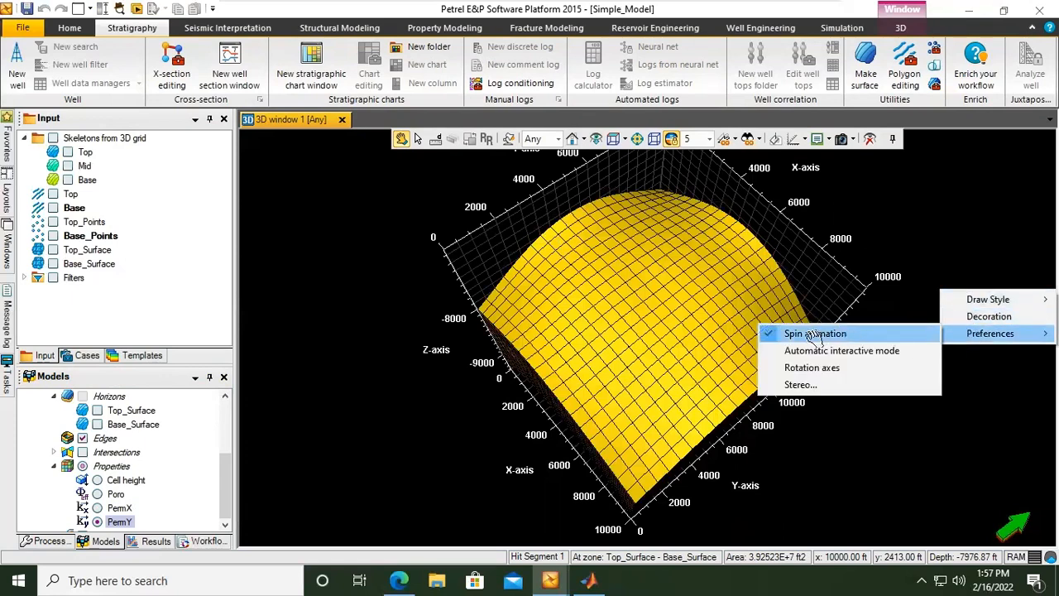
mouse_move(824, 343)
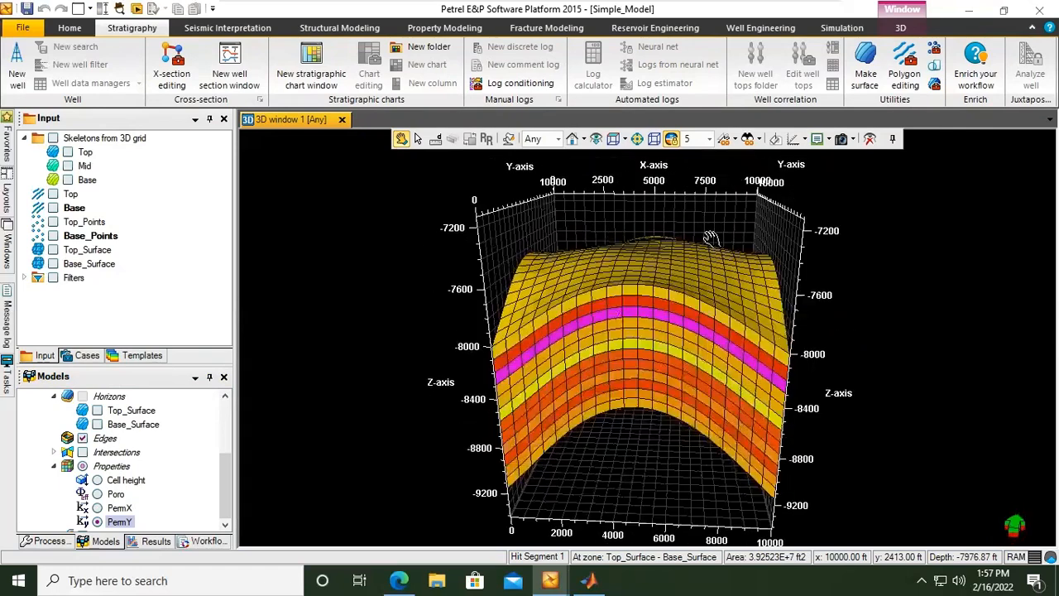
left_click_drag(711, 239, 429, 292)
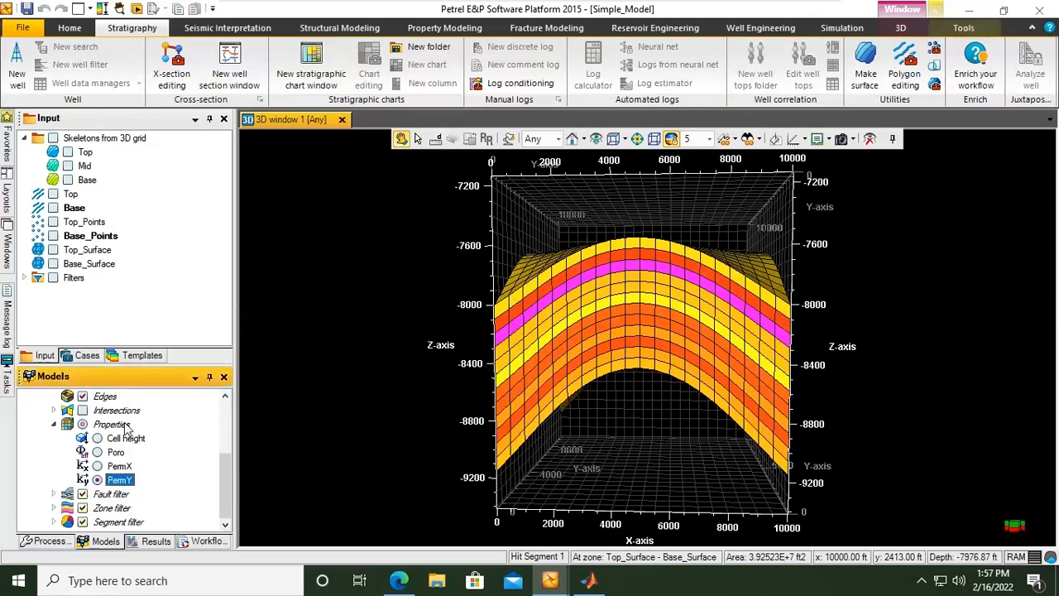
- Compute PermZ=0.1*PermX with the Permeability Z template, then close the calculator
right_click(110, 423)
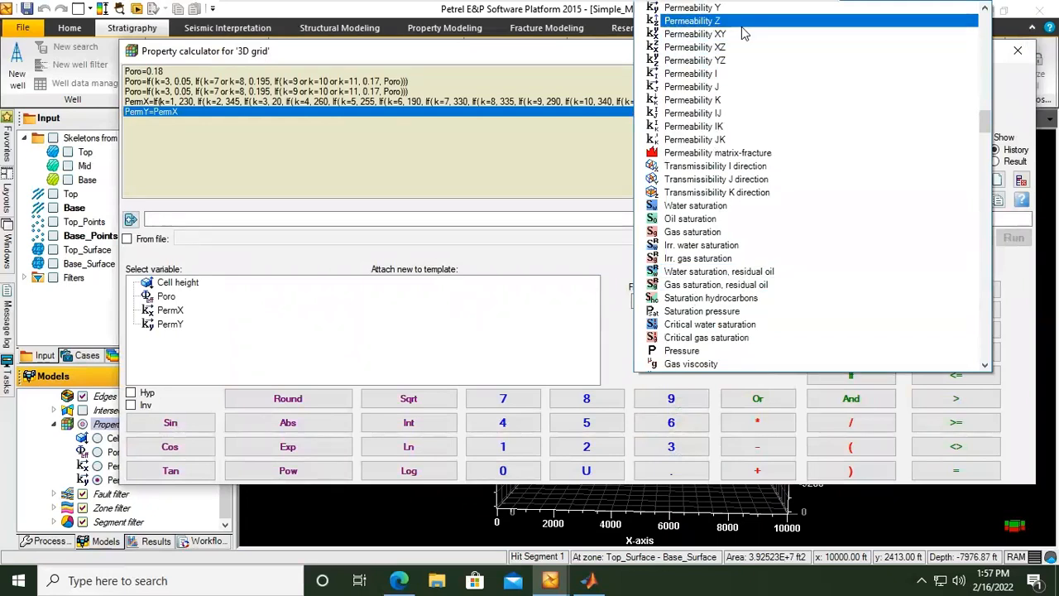
left_click(692, 21)
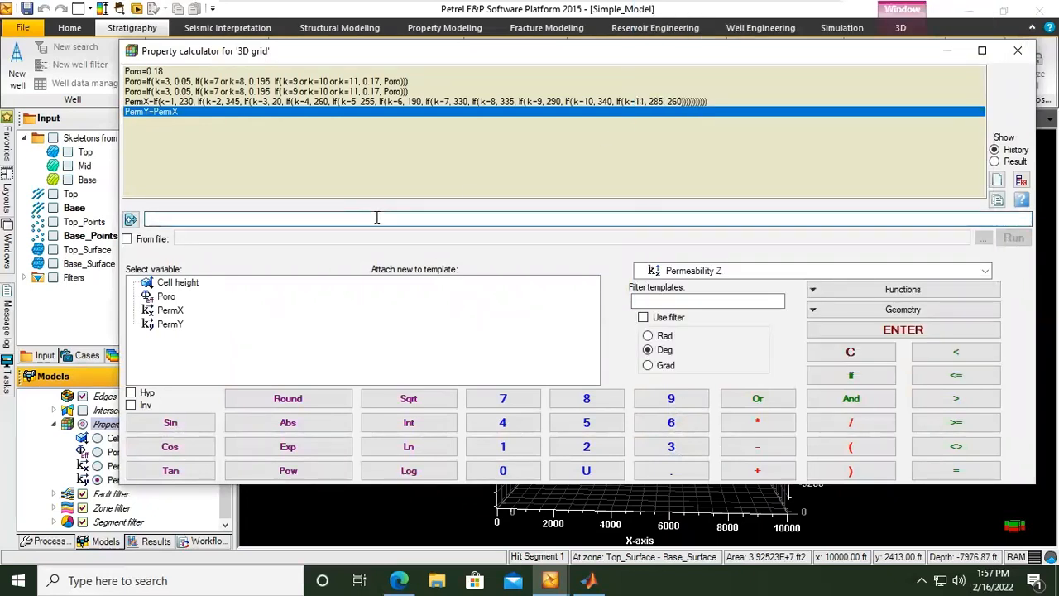
type("PermX")
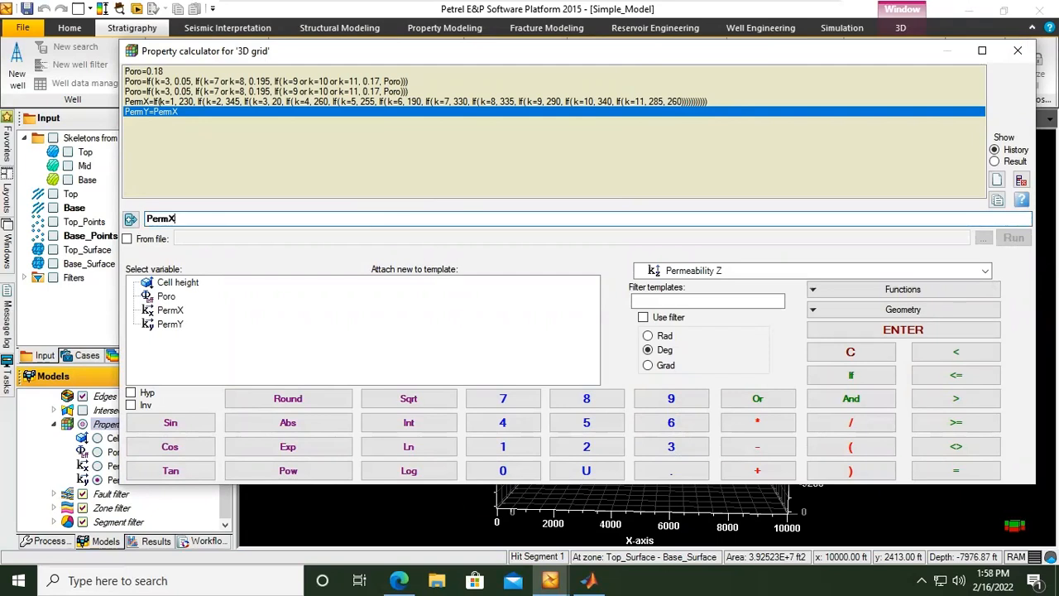
type("=")
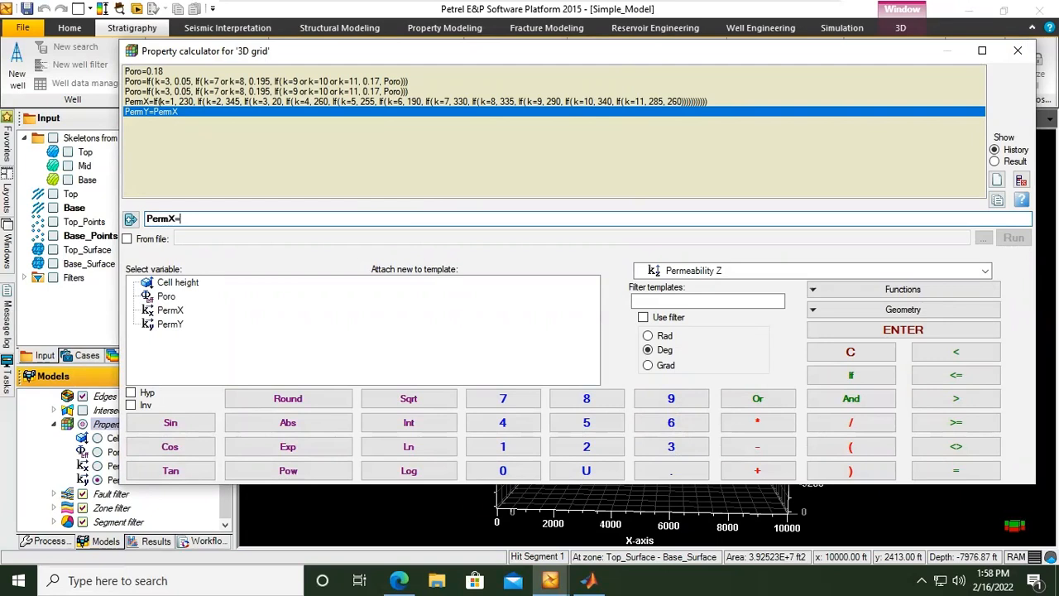
key("BackSpace")
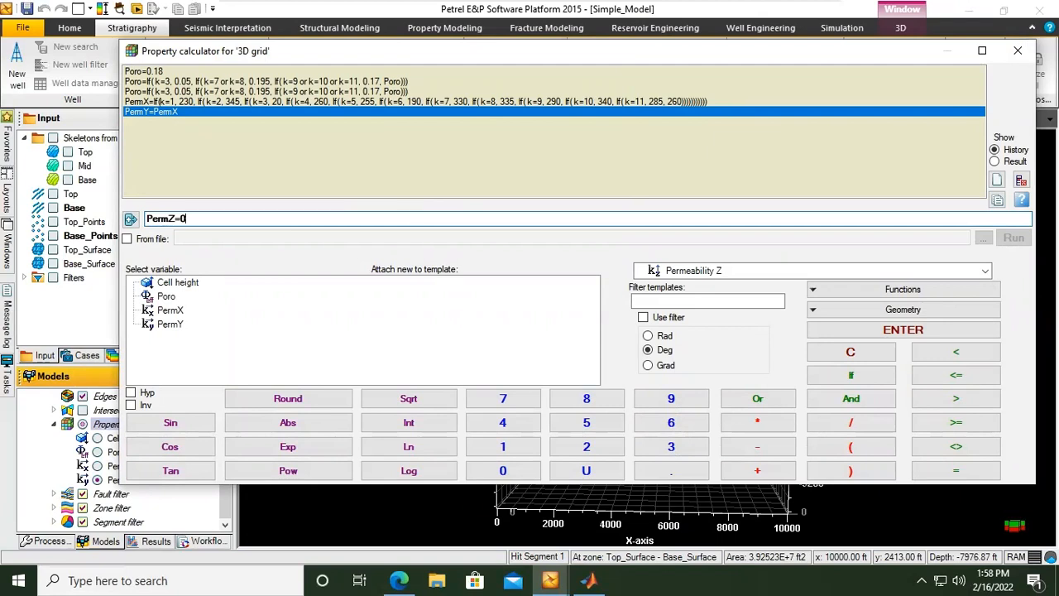
type(".1*")
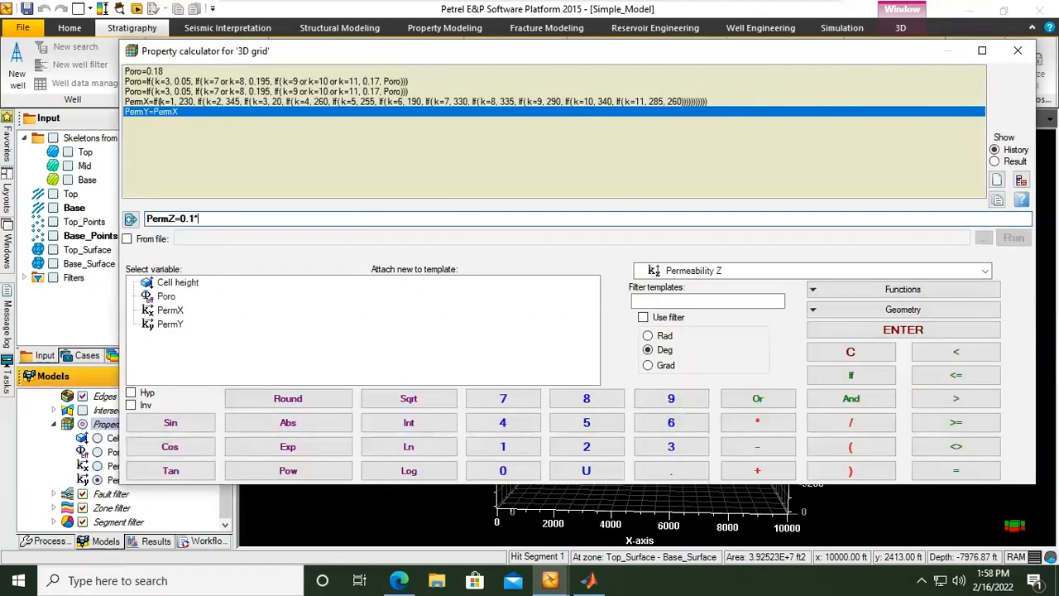
key("Backspace")
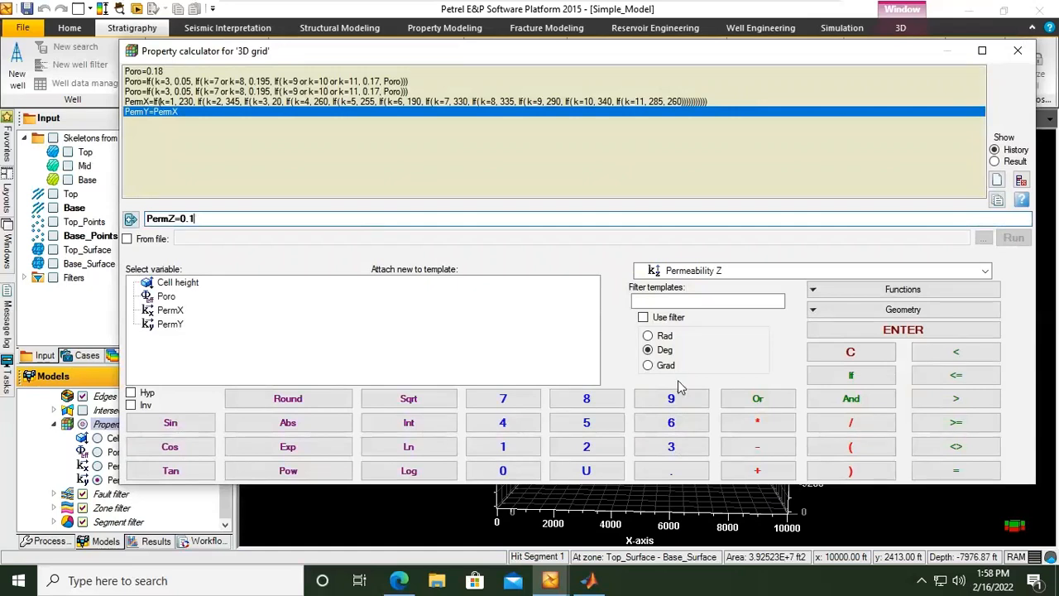
left_click(757, 422)
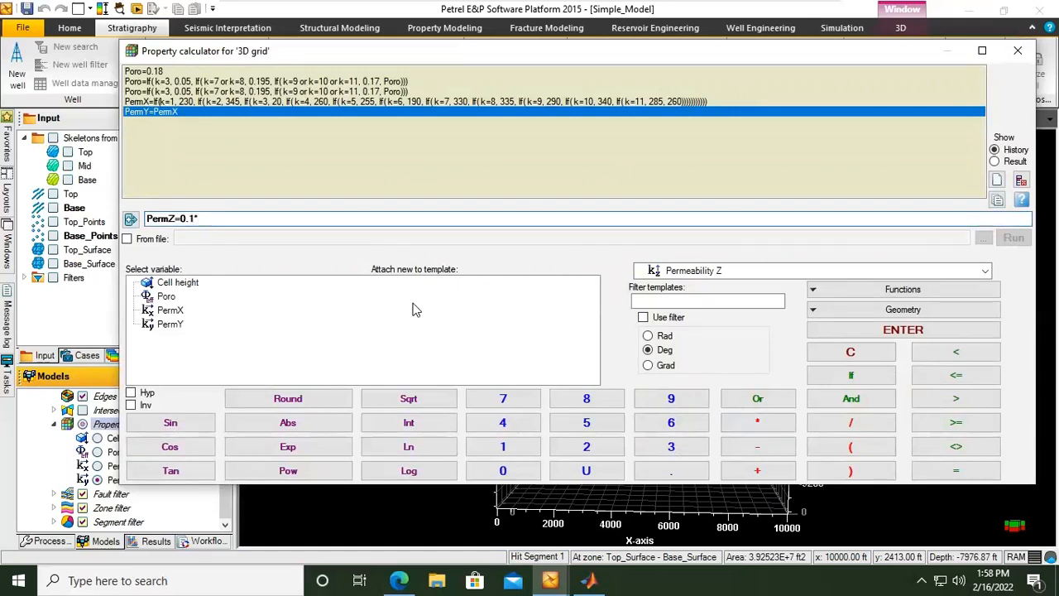
type("P")
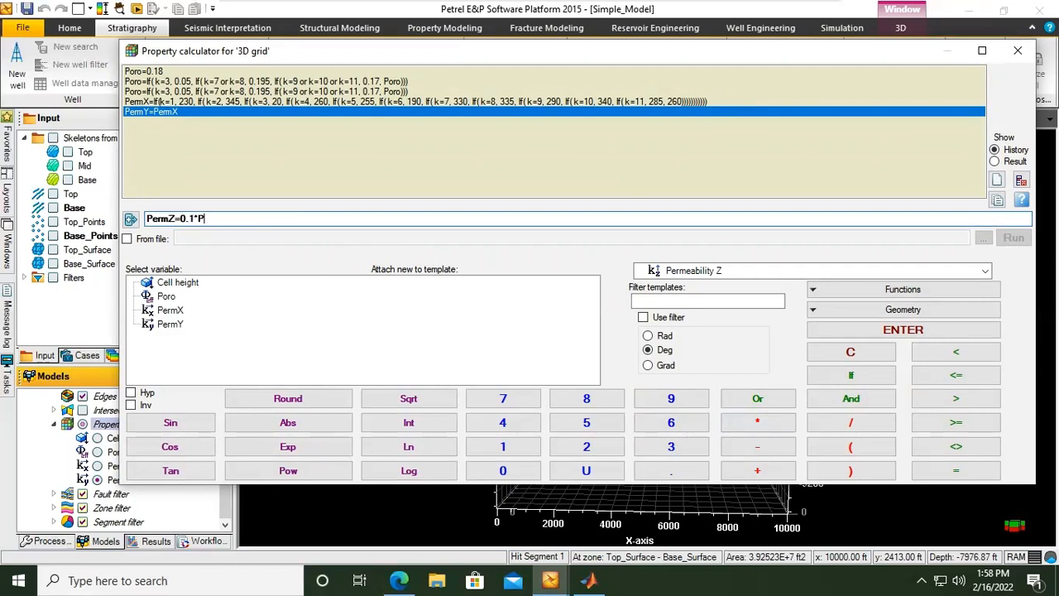
type("erm")
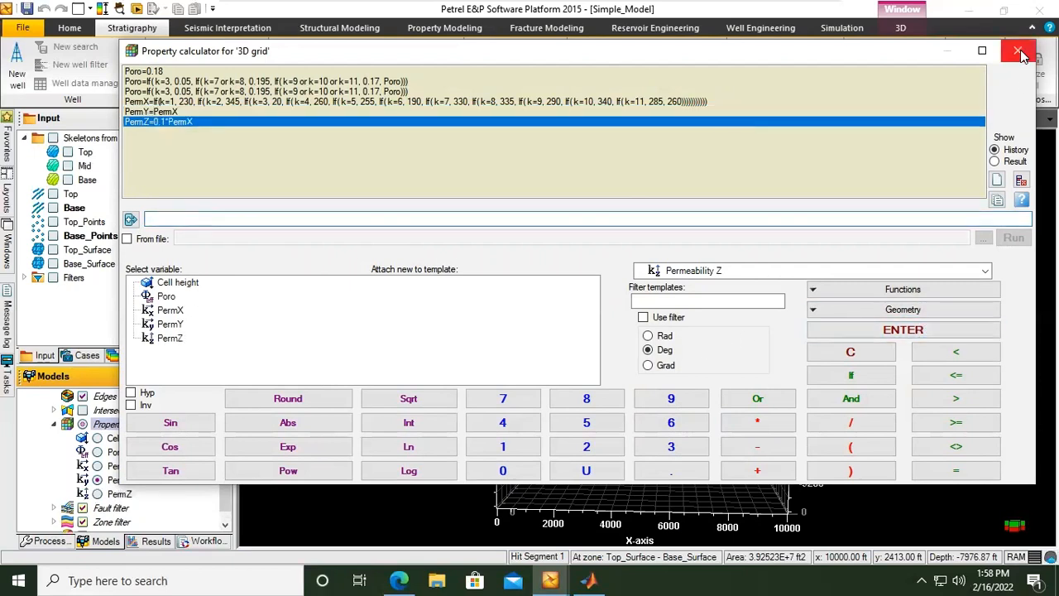
left_click(1020, 51)
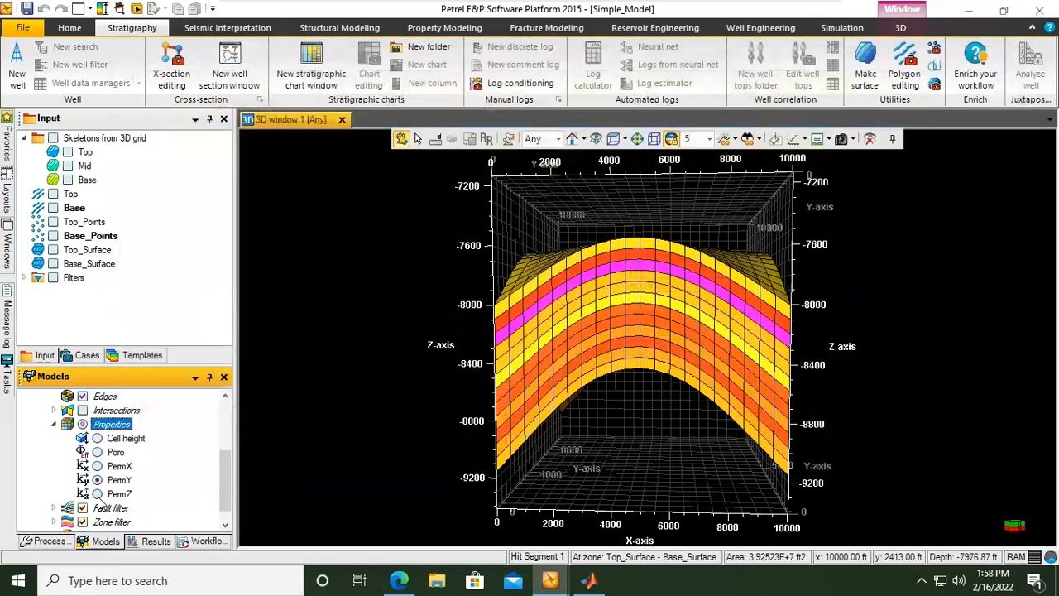
- Display PermZ on the 3D grid and switch the 3D window to select mode
left_click(97, 494)
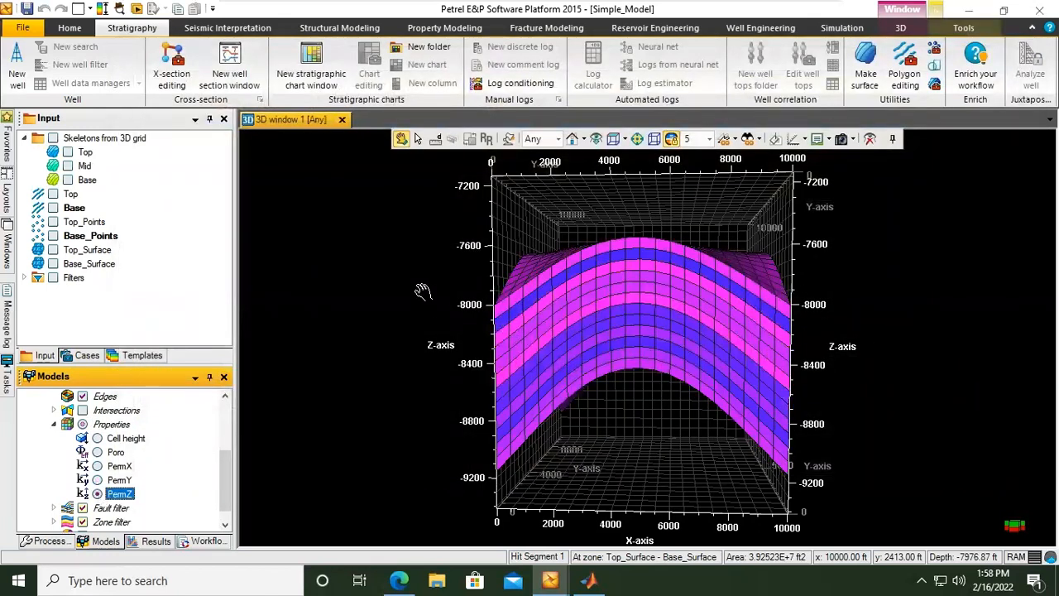
left_click(402, 138)
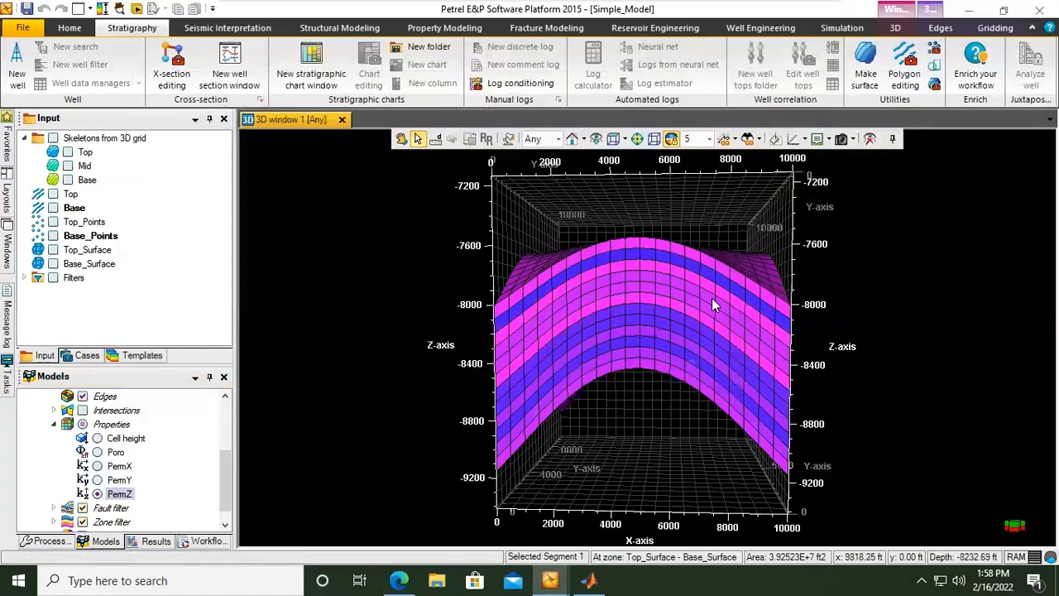
right_click(713, 304)
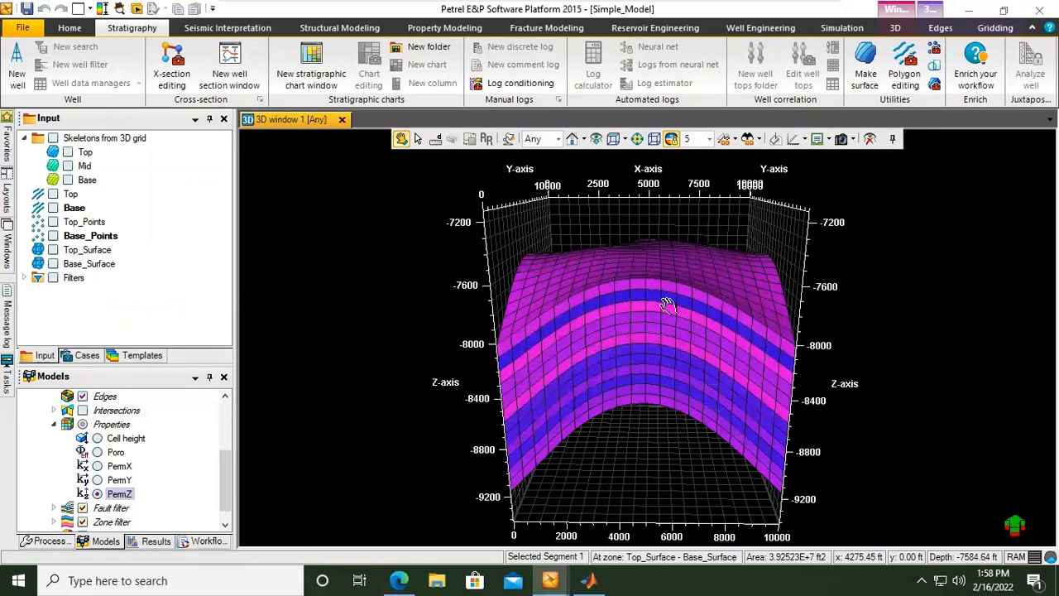
- Turn on the colour legend for the PermZ grid segment
right_click(654, 306)
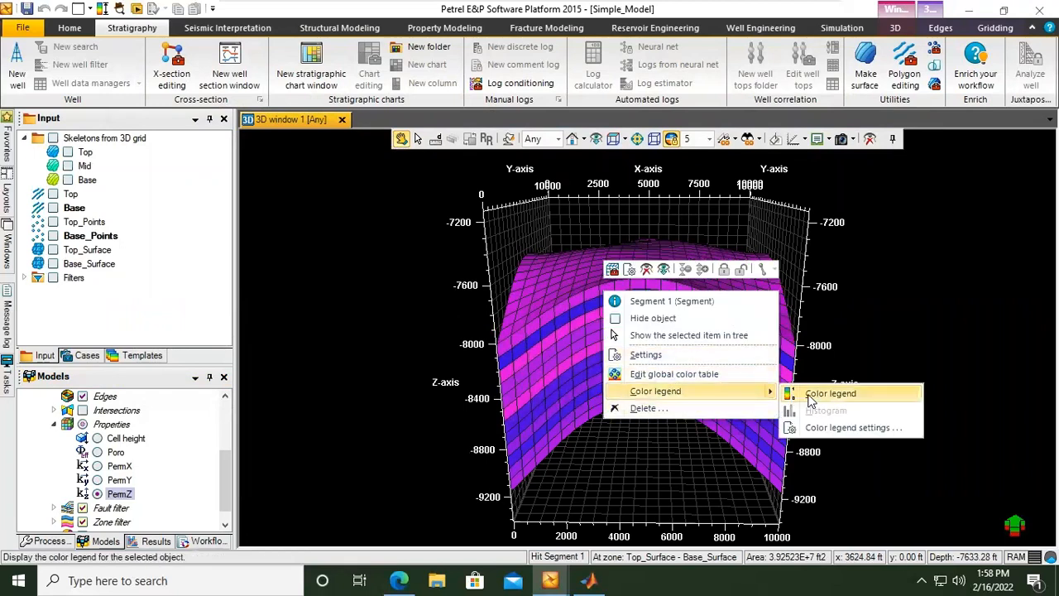
mouse_move(830, 393)
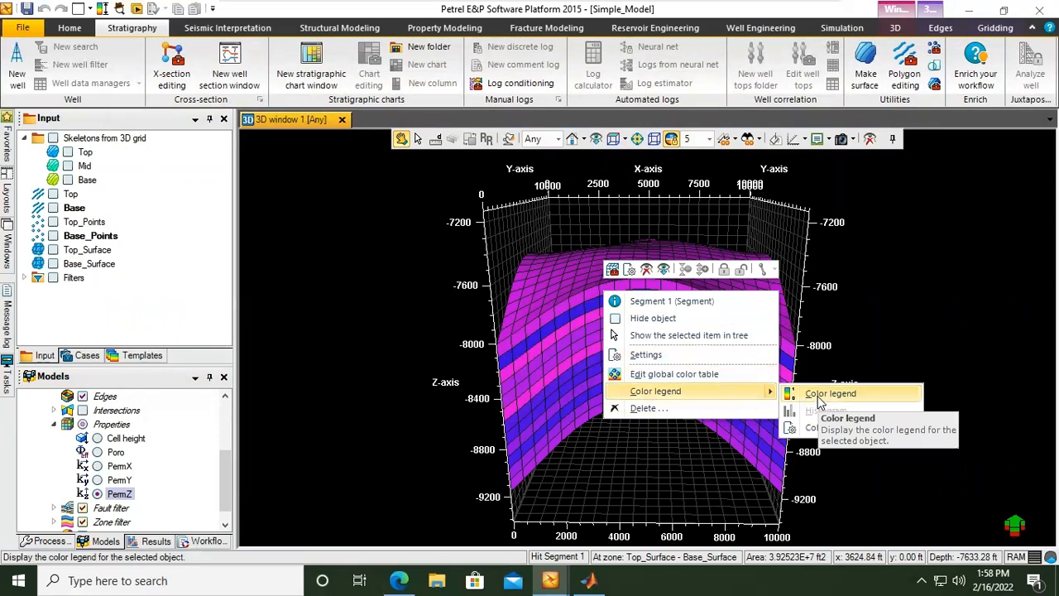
left_click(831, 393)
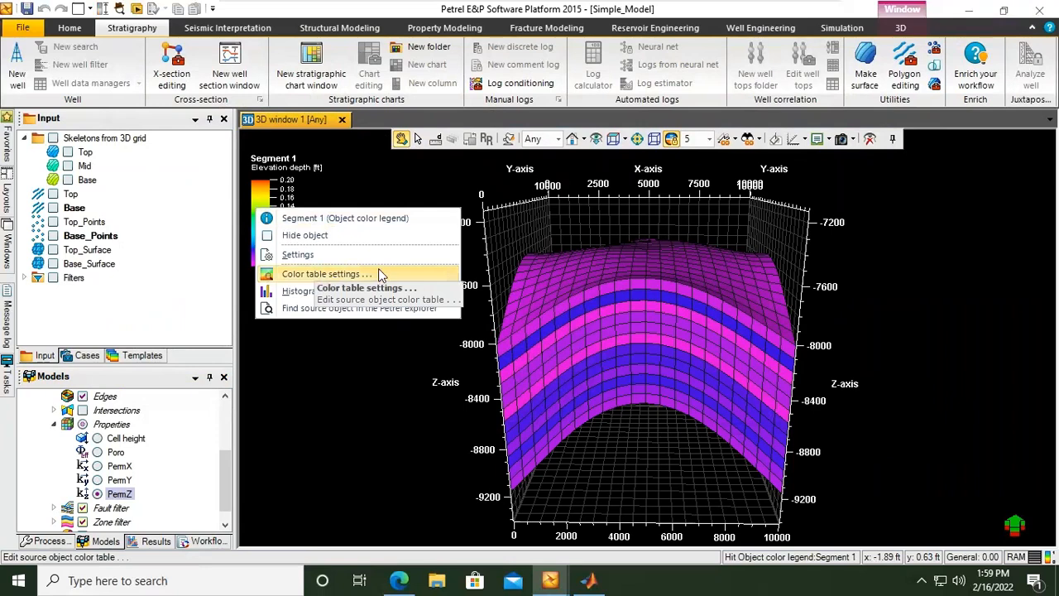
- Set the PermZ colour table range to minimum 2 and maximum 35
left_click(326, 274)
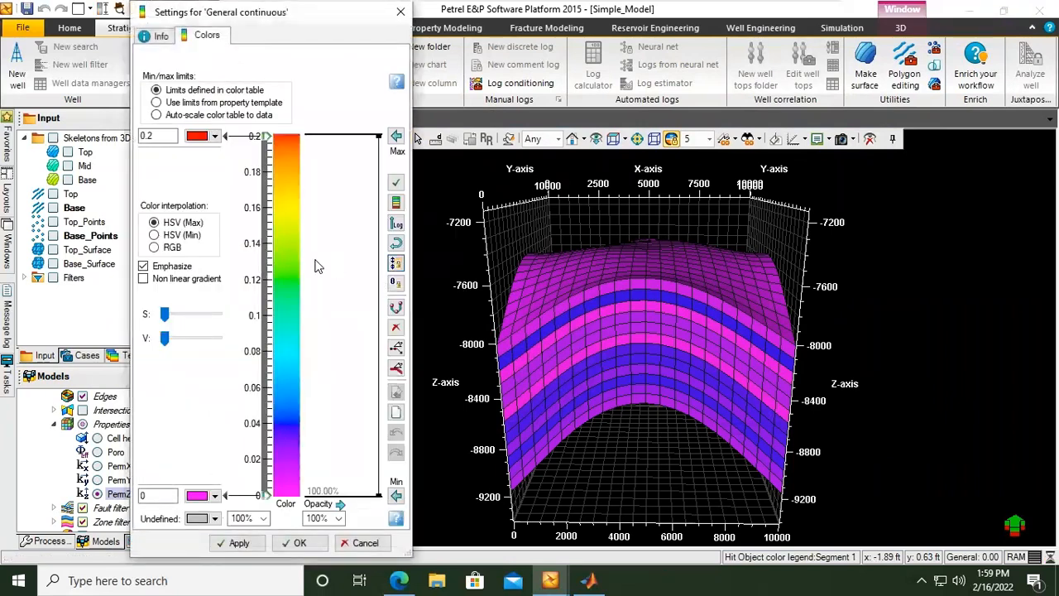
mouse_move(191, 127)
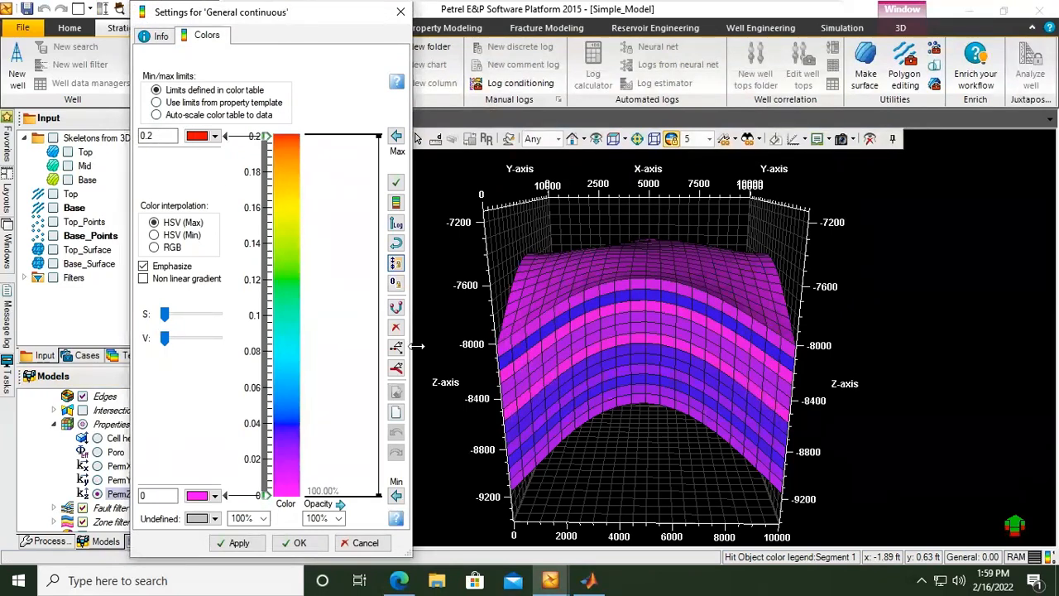
left_click(155, 495)
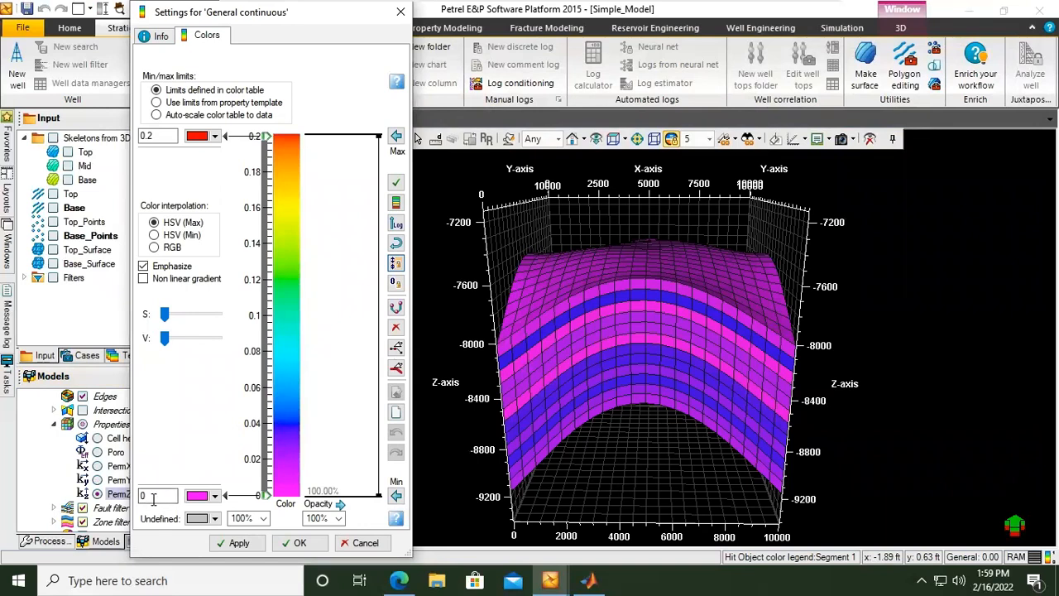
left_click(157, 496)
type("2")
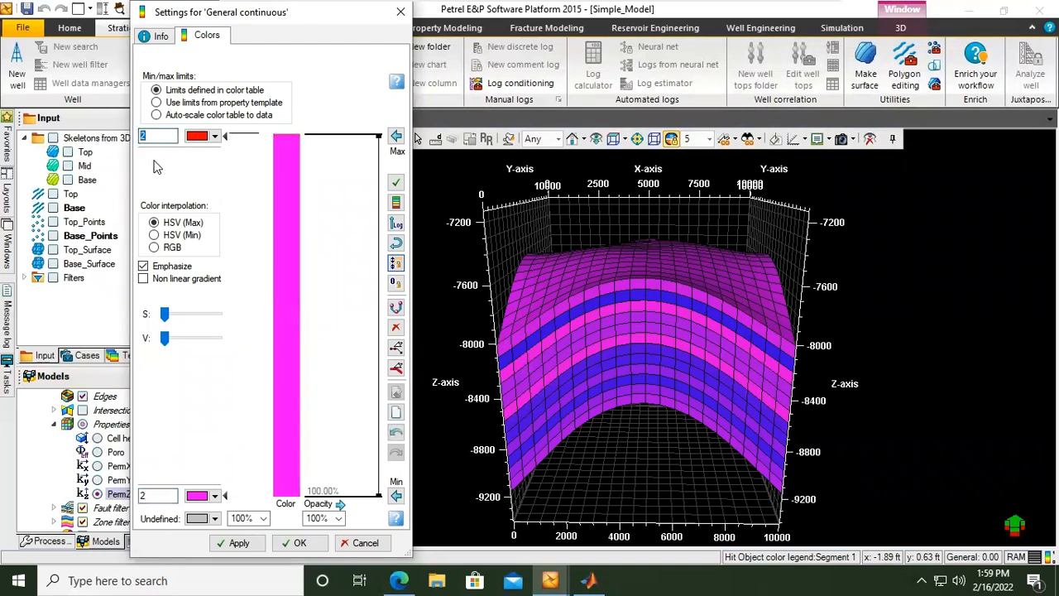
type("35")
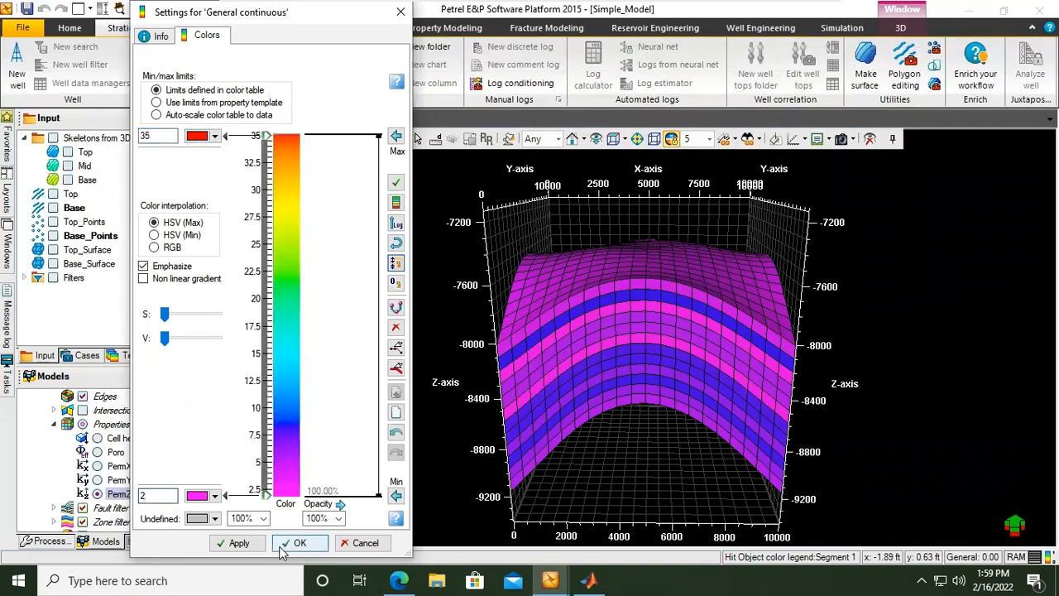
left_click(300, 543)
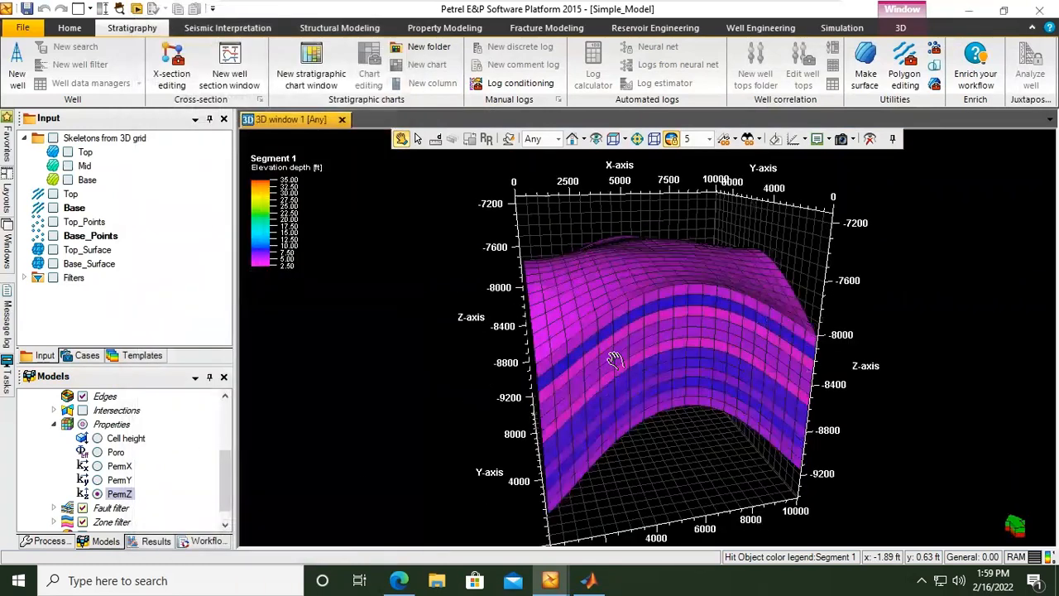